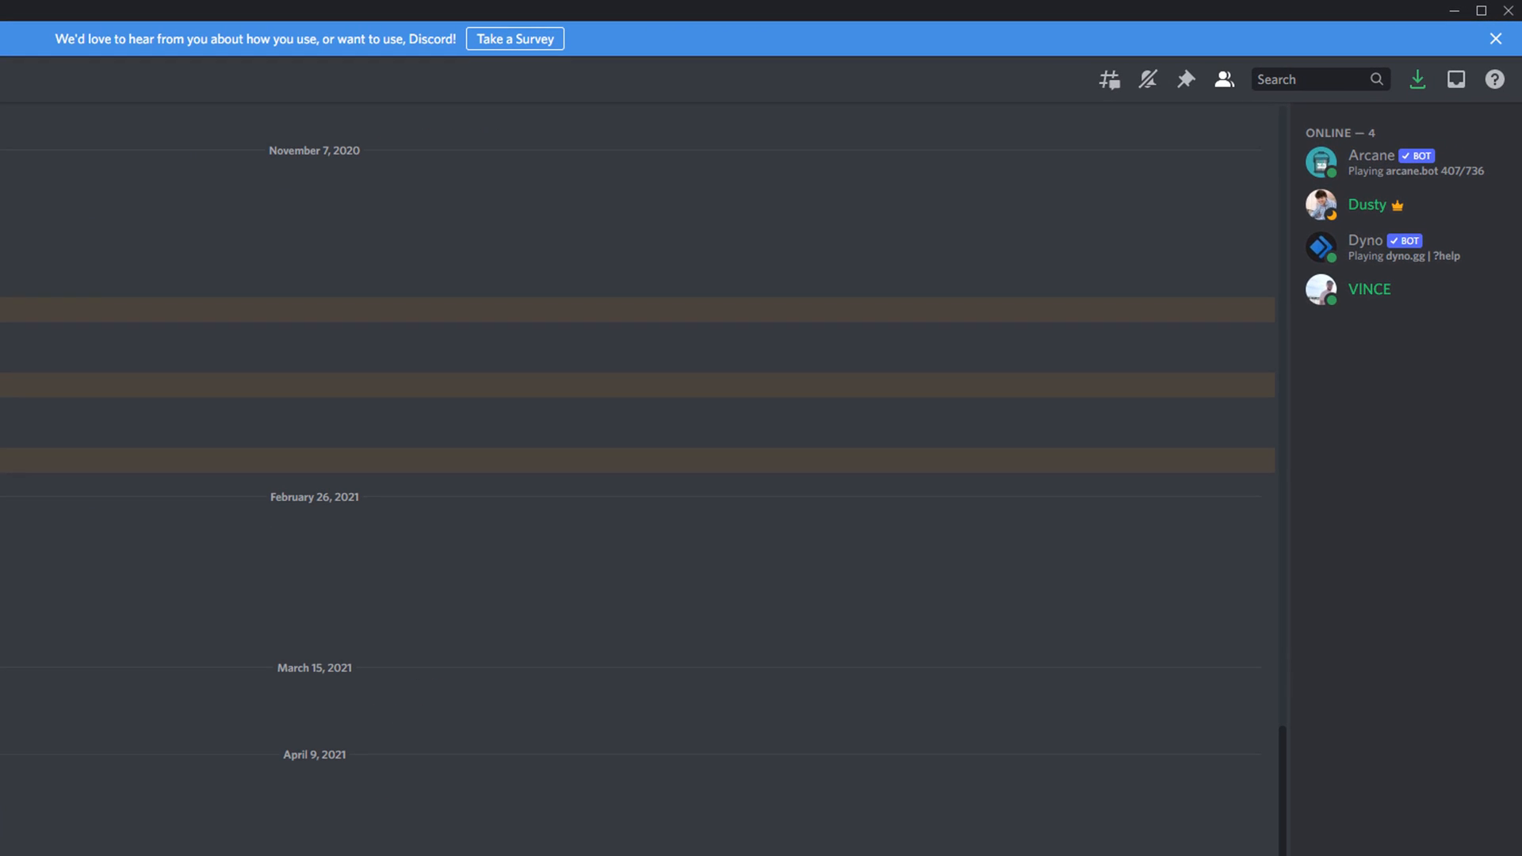
mouse_move(1393, 204)
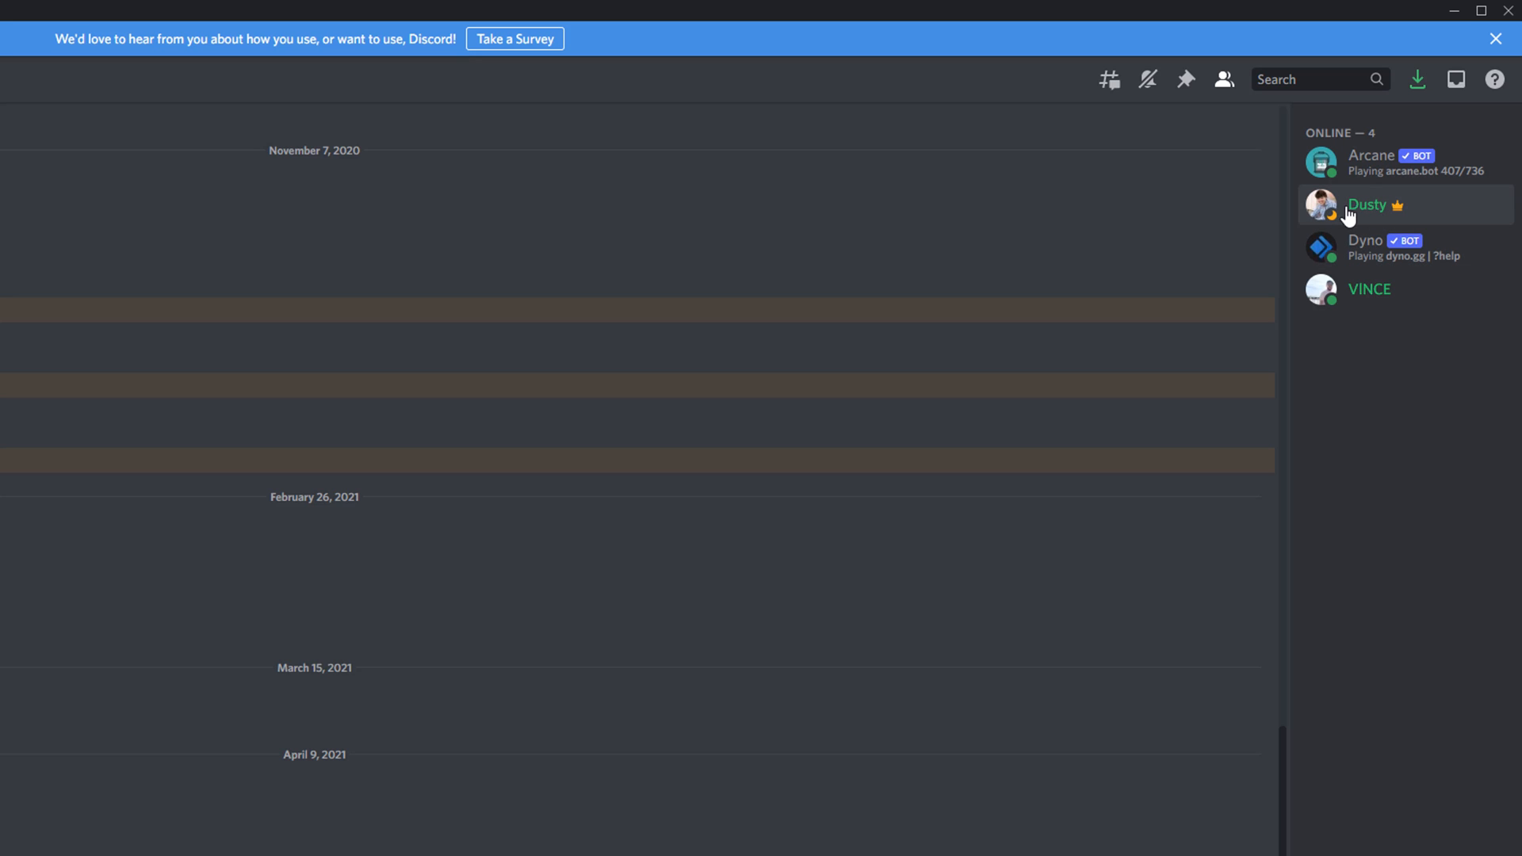
mouse_move(1395, 233)
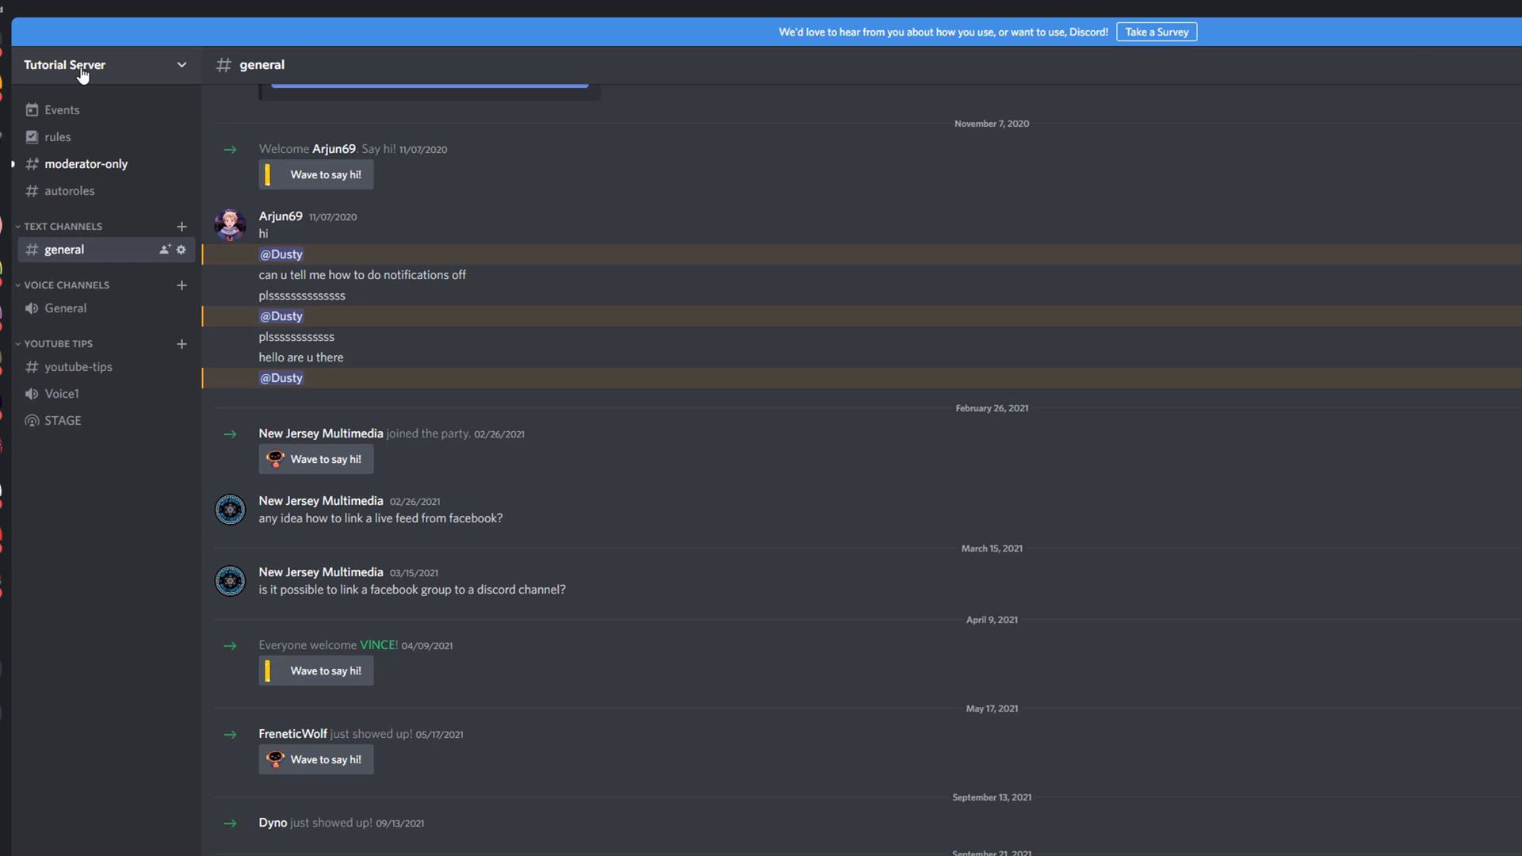
- Open Server Settings for Tutorial Server from the server name menu
click(87, 65)
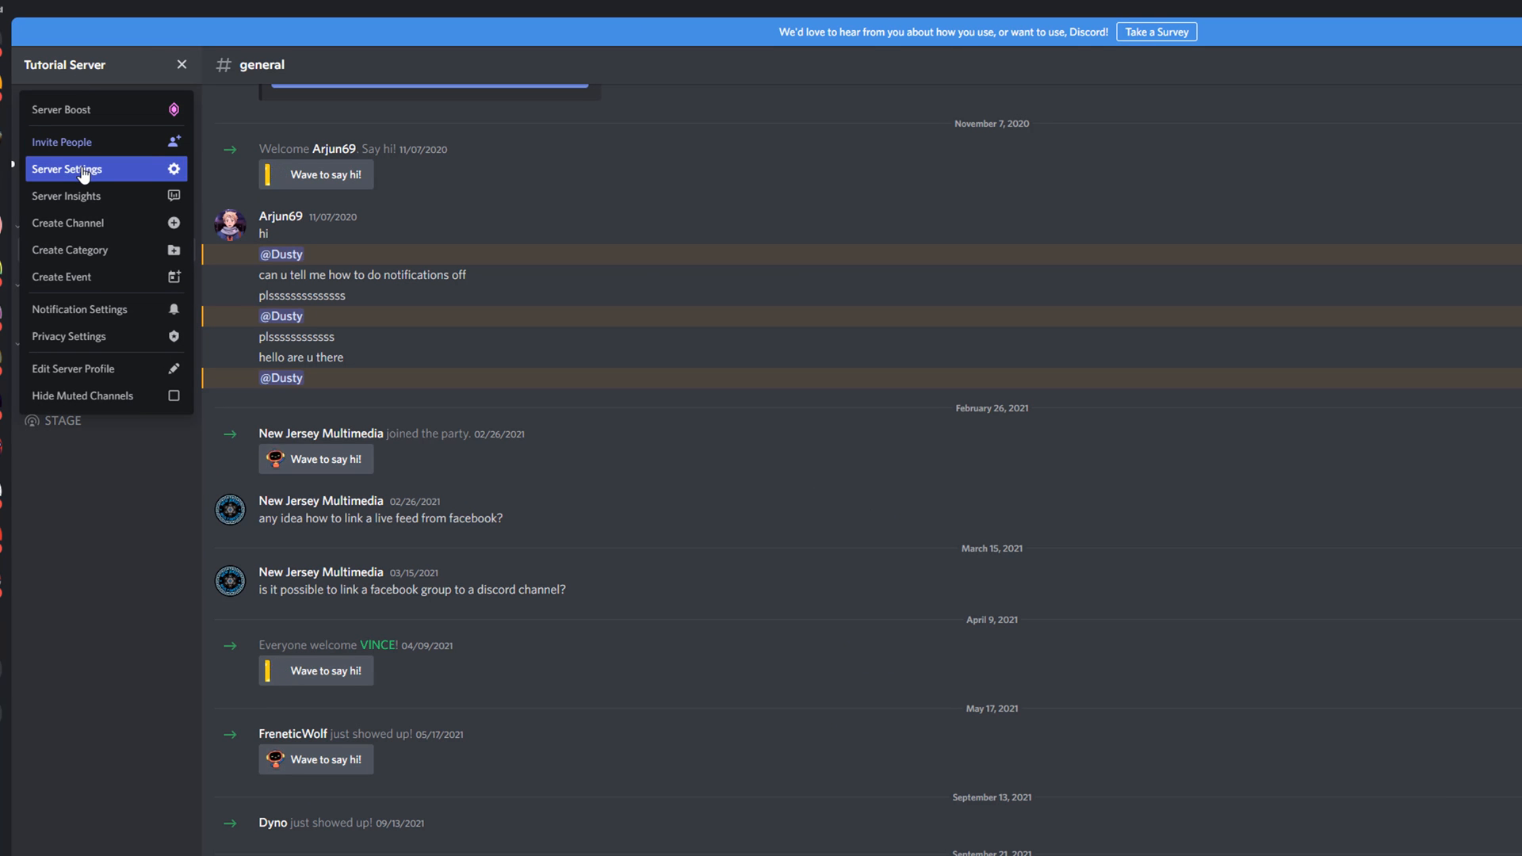
click(66, 170)
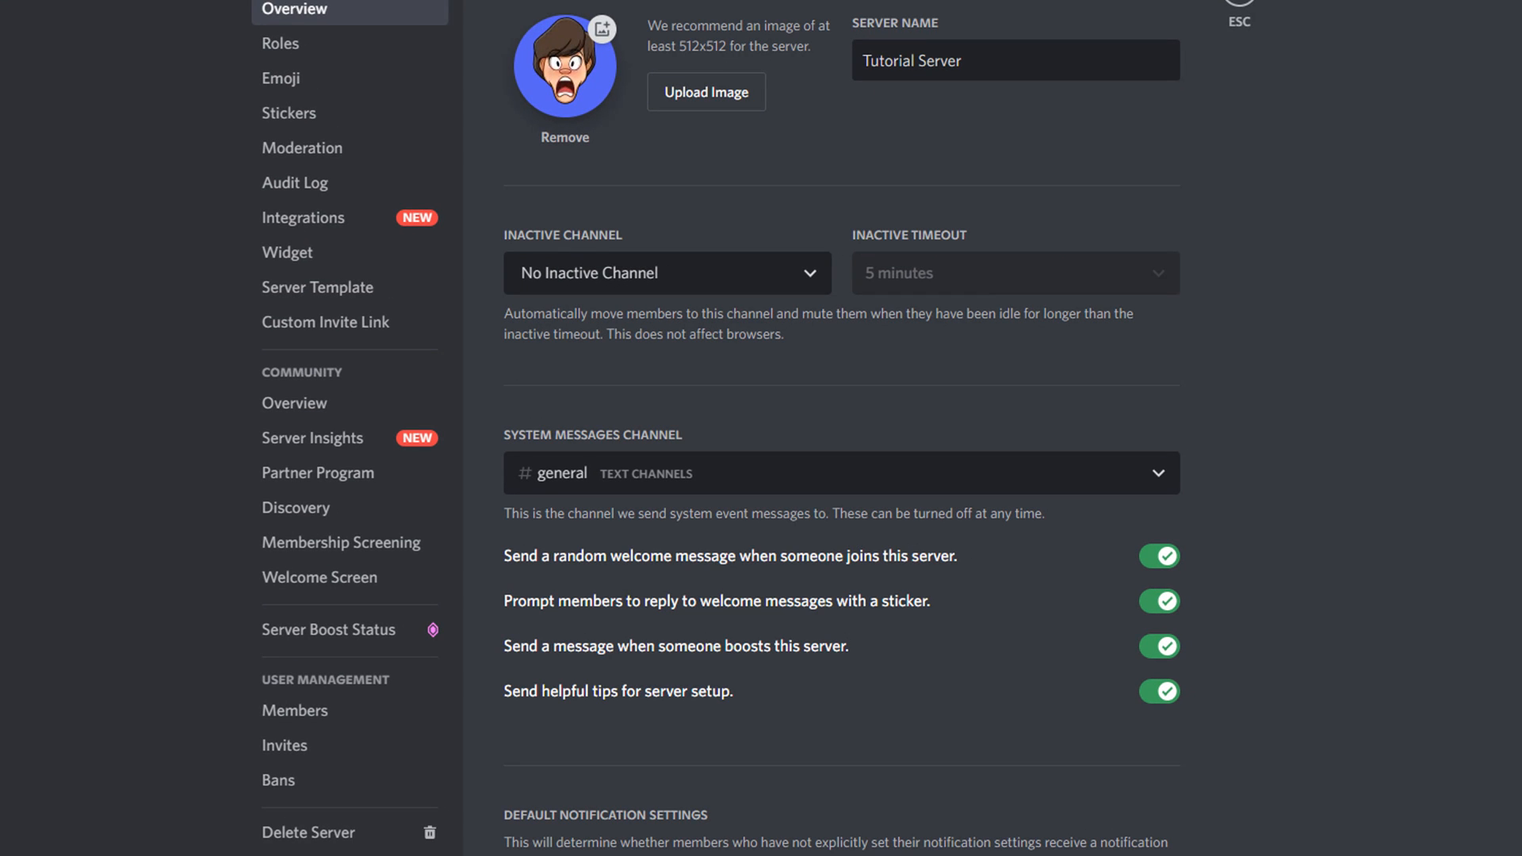
mouse_move(314, 686)
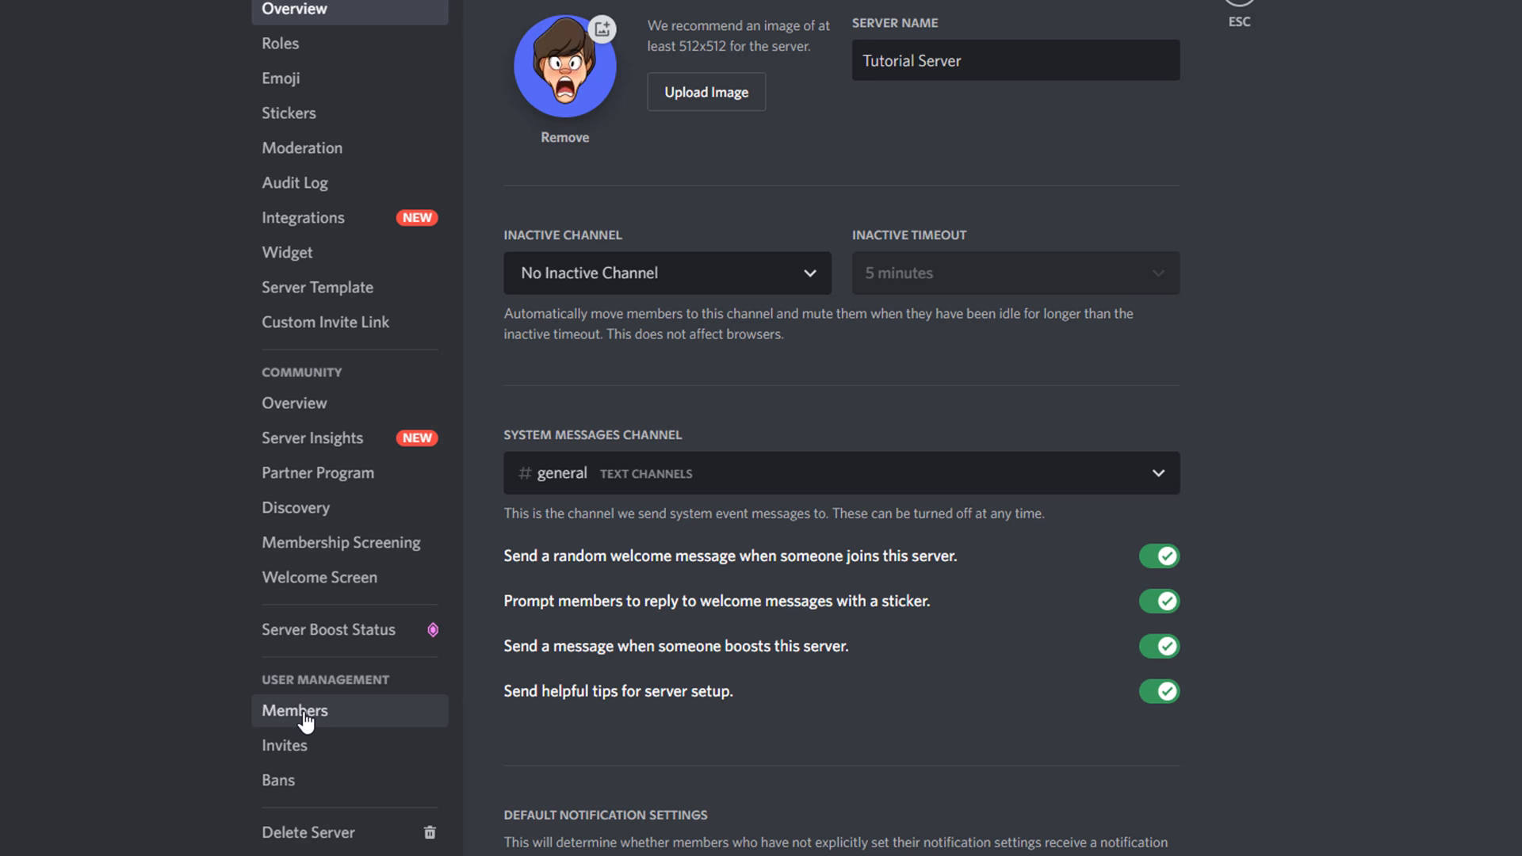
- Show the Members list under User Management in the server settings
click(295, 711)
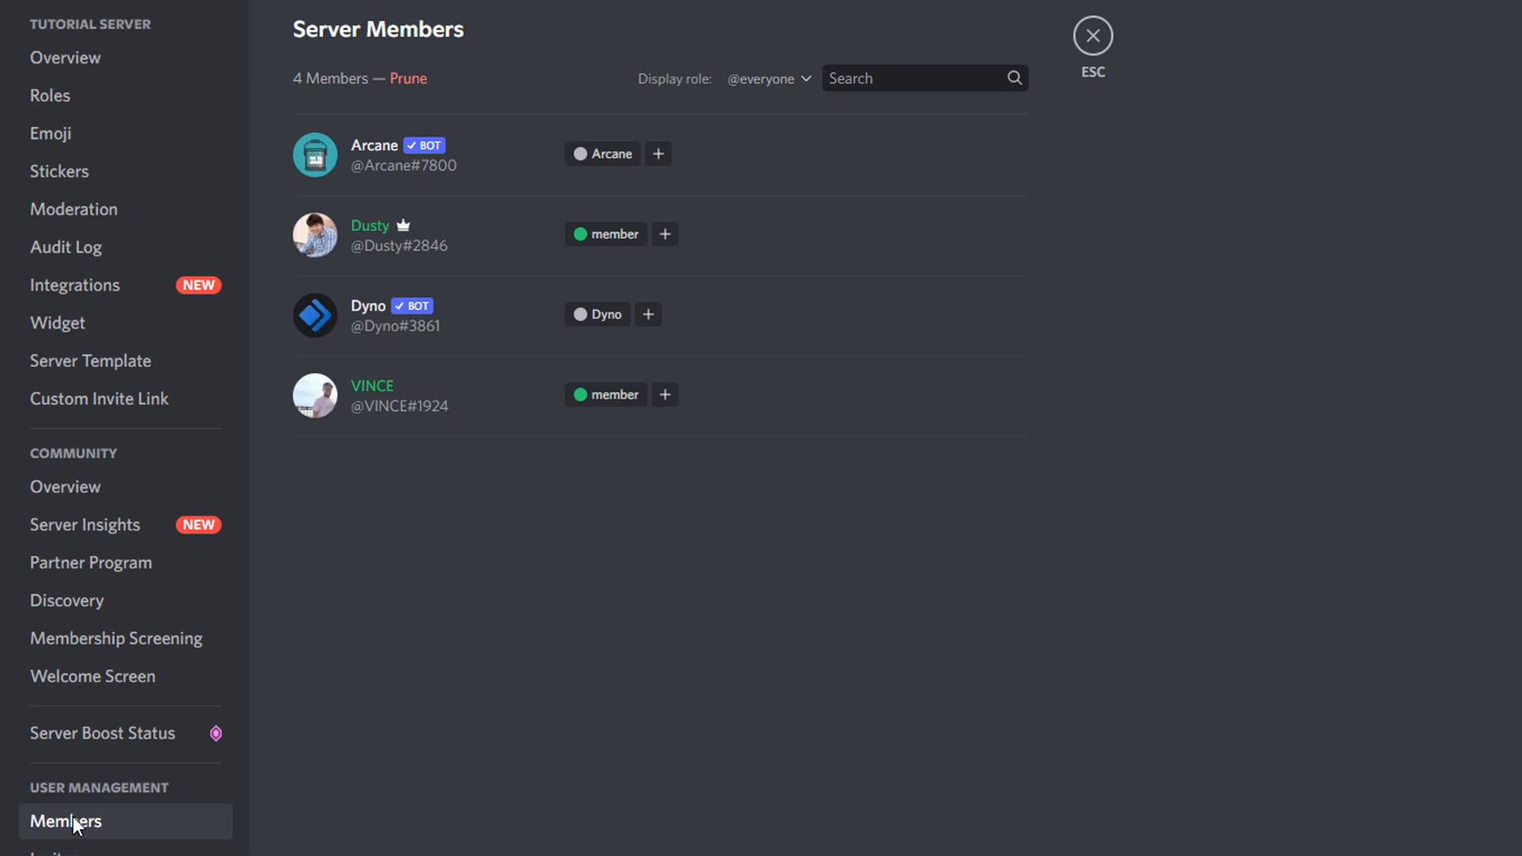
mouse_move(796, 729)
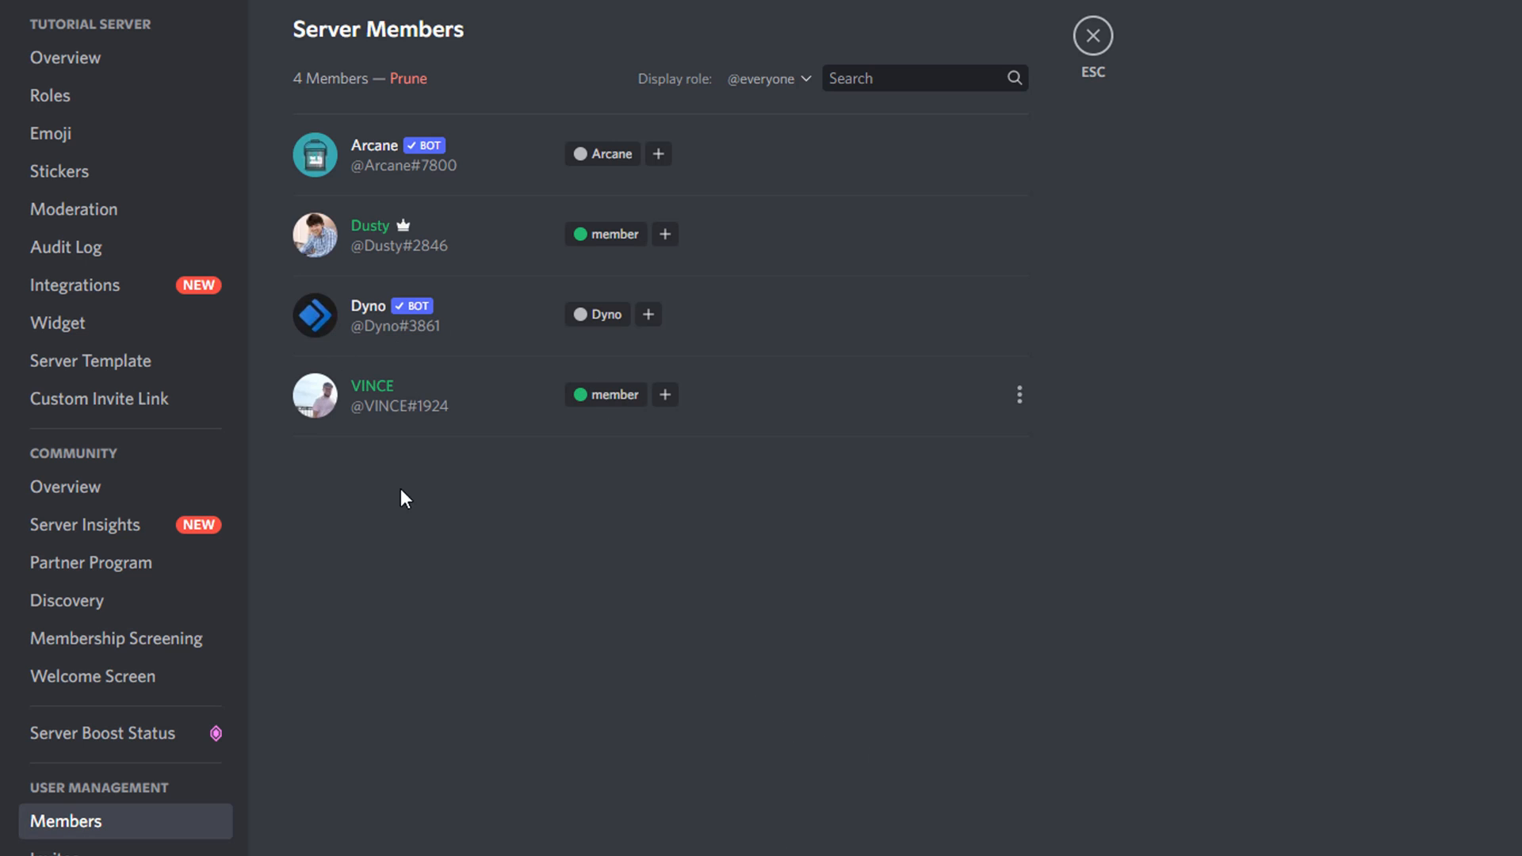
mouse_move(484, 398)
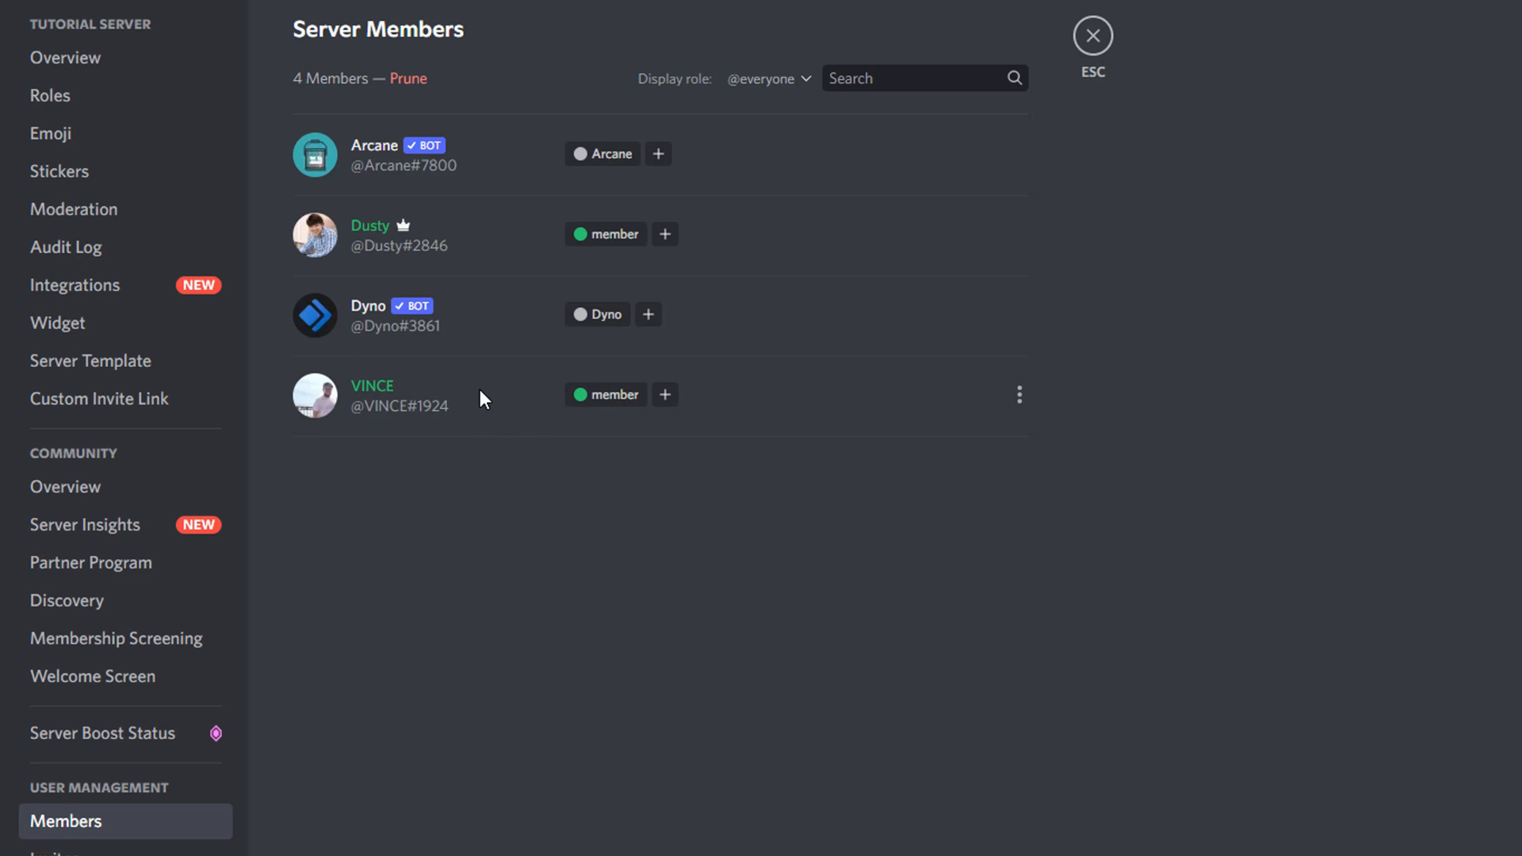
mouse_move(403, 227)
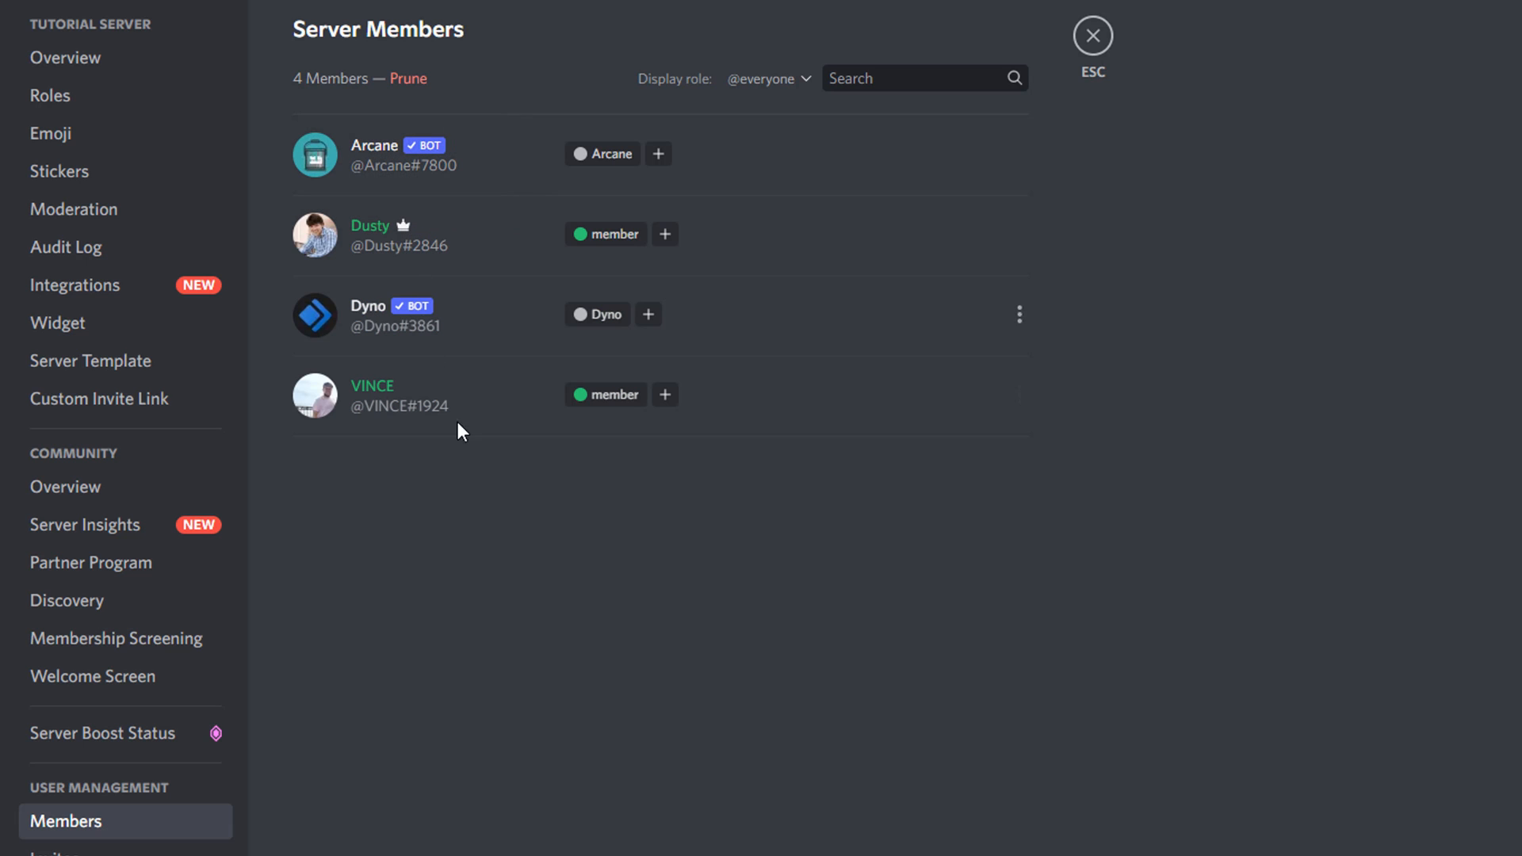
mouse_move(122, 441)
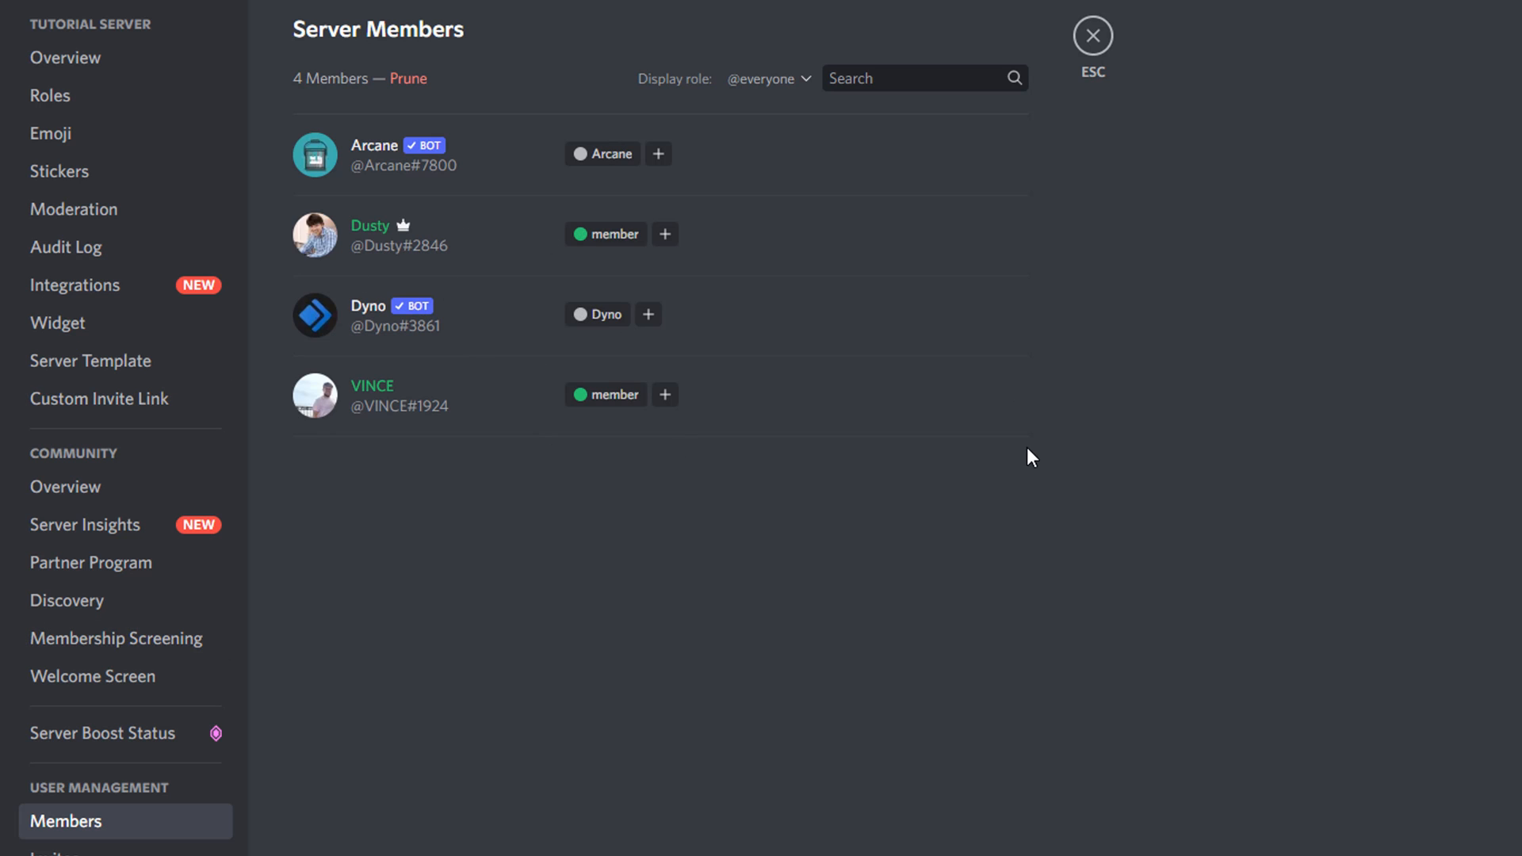
mouse_move(1024, 400)
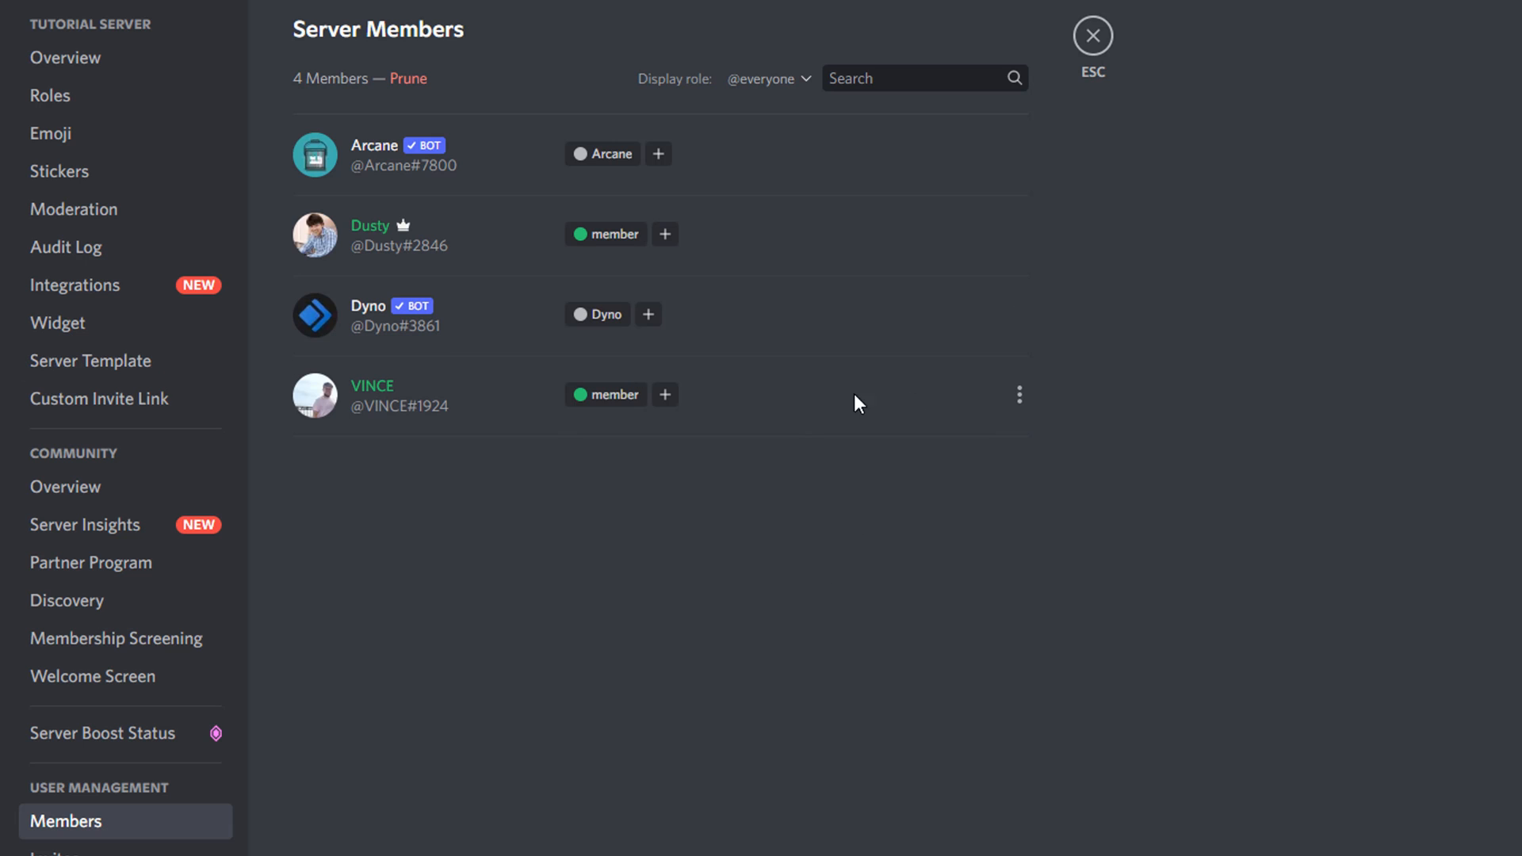
mouse_move(1067, 544)
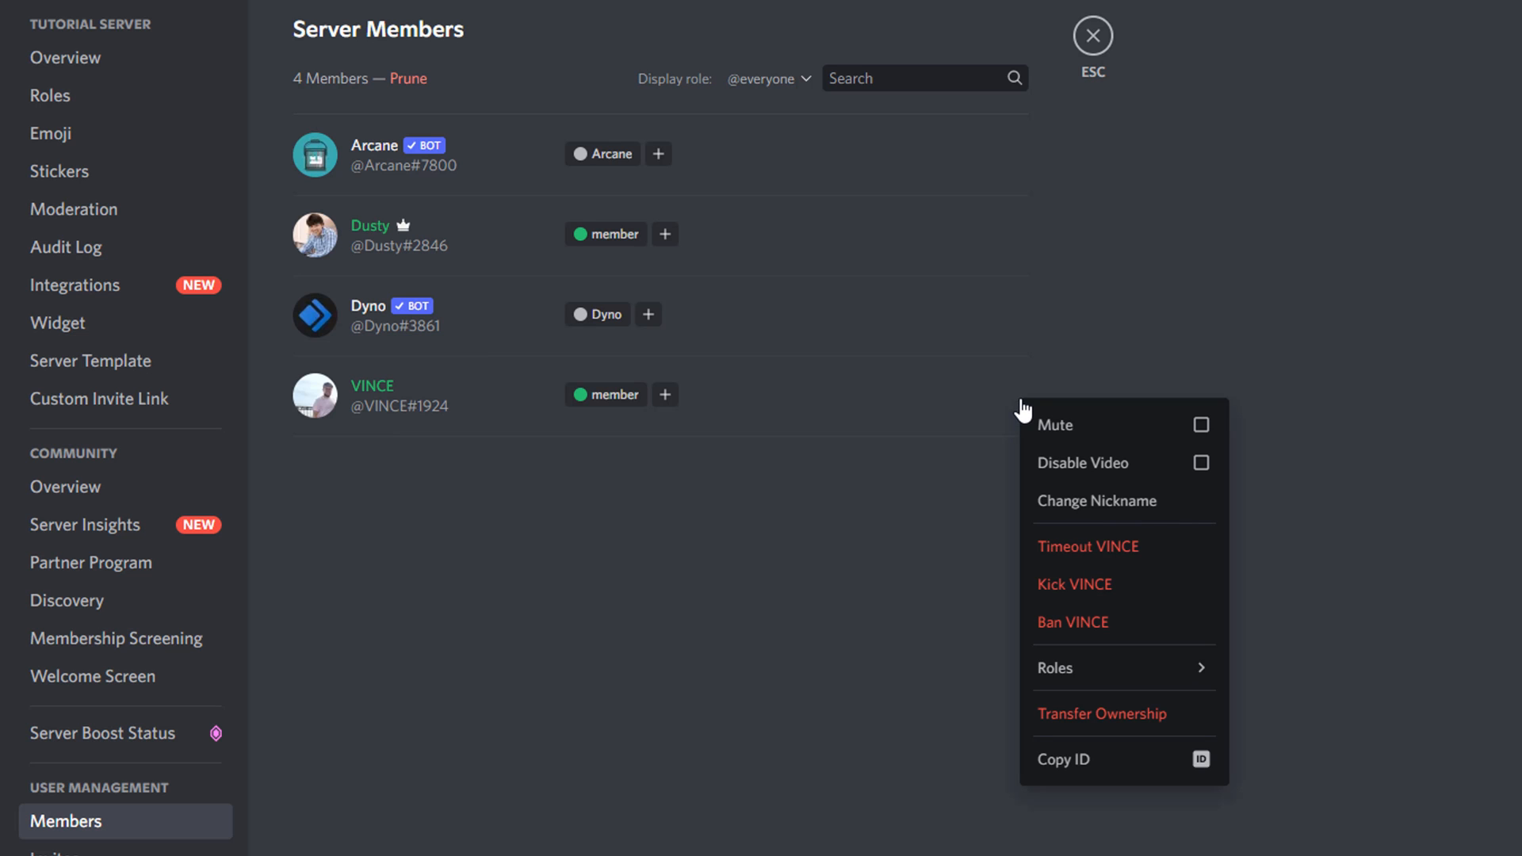
mouse_move(1102, 713)
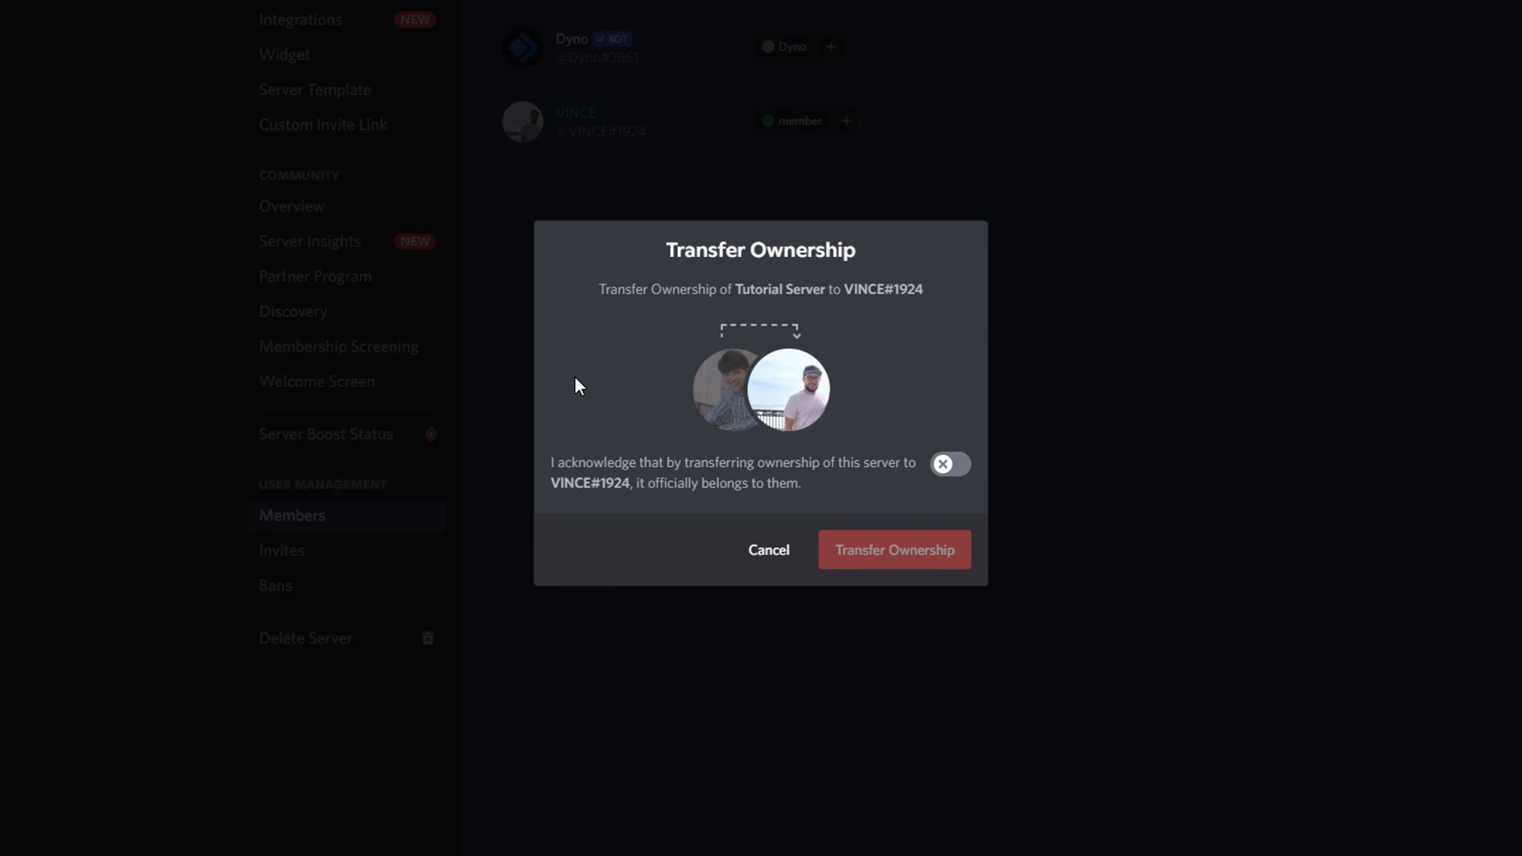
mouse_move(582, 378)
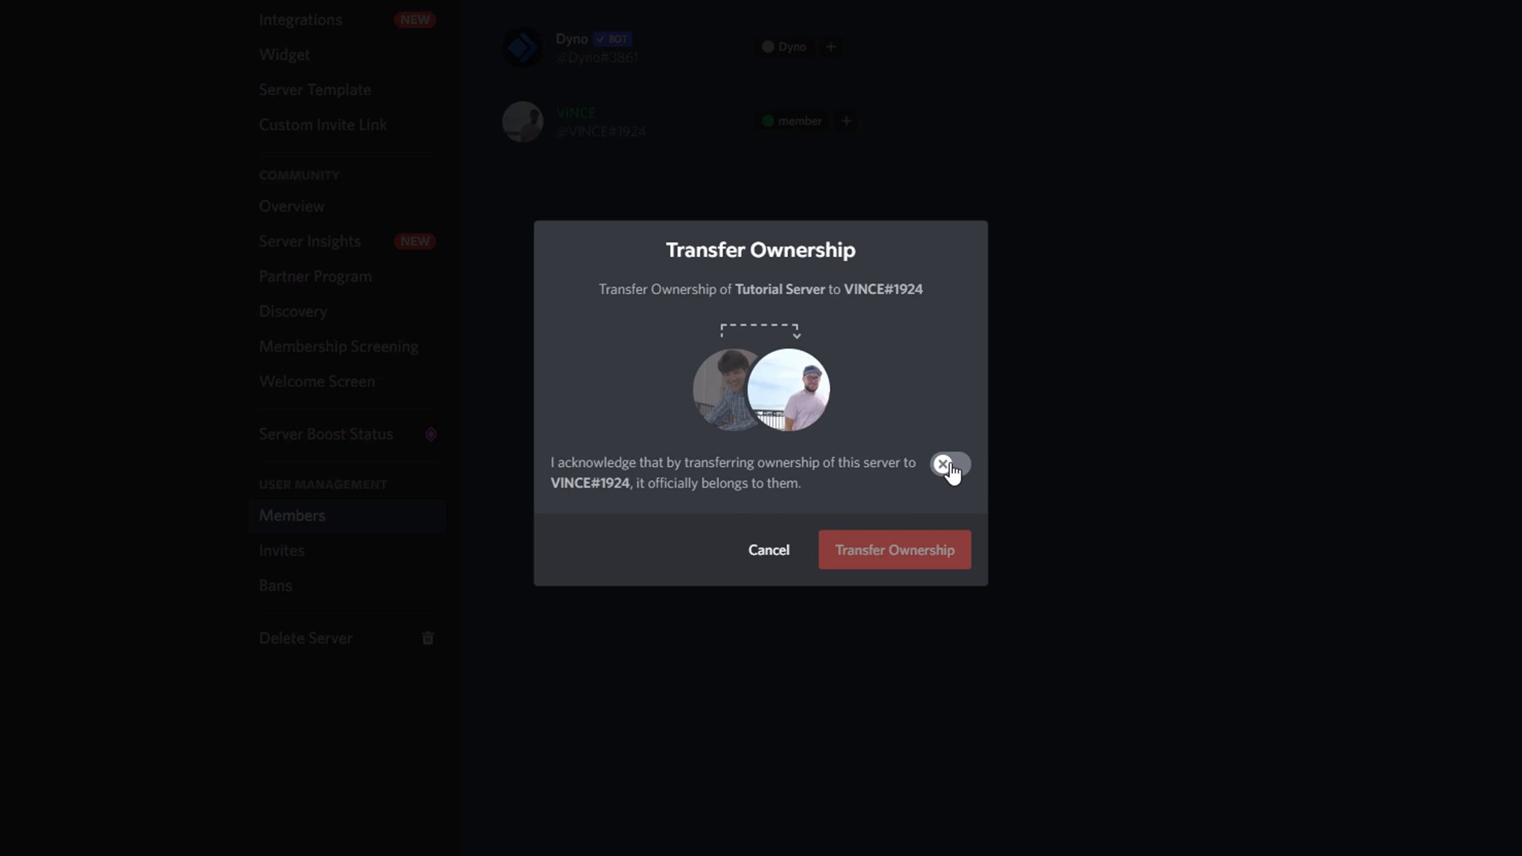
- Switch on the acknowledgement that the server will belong to VINCE#1924
click(950, 465)
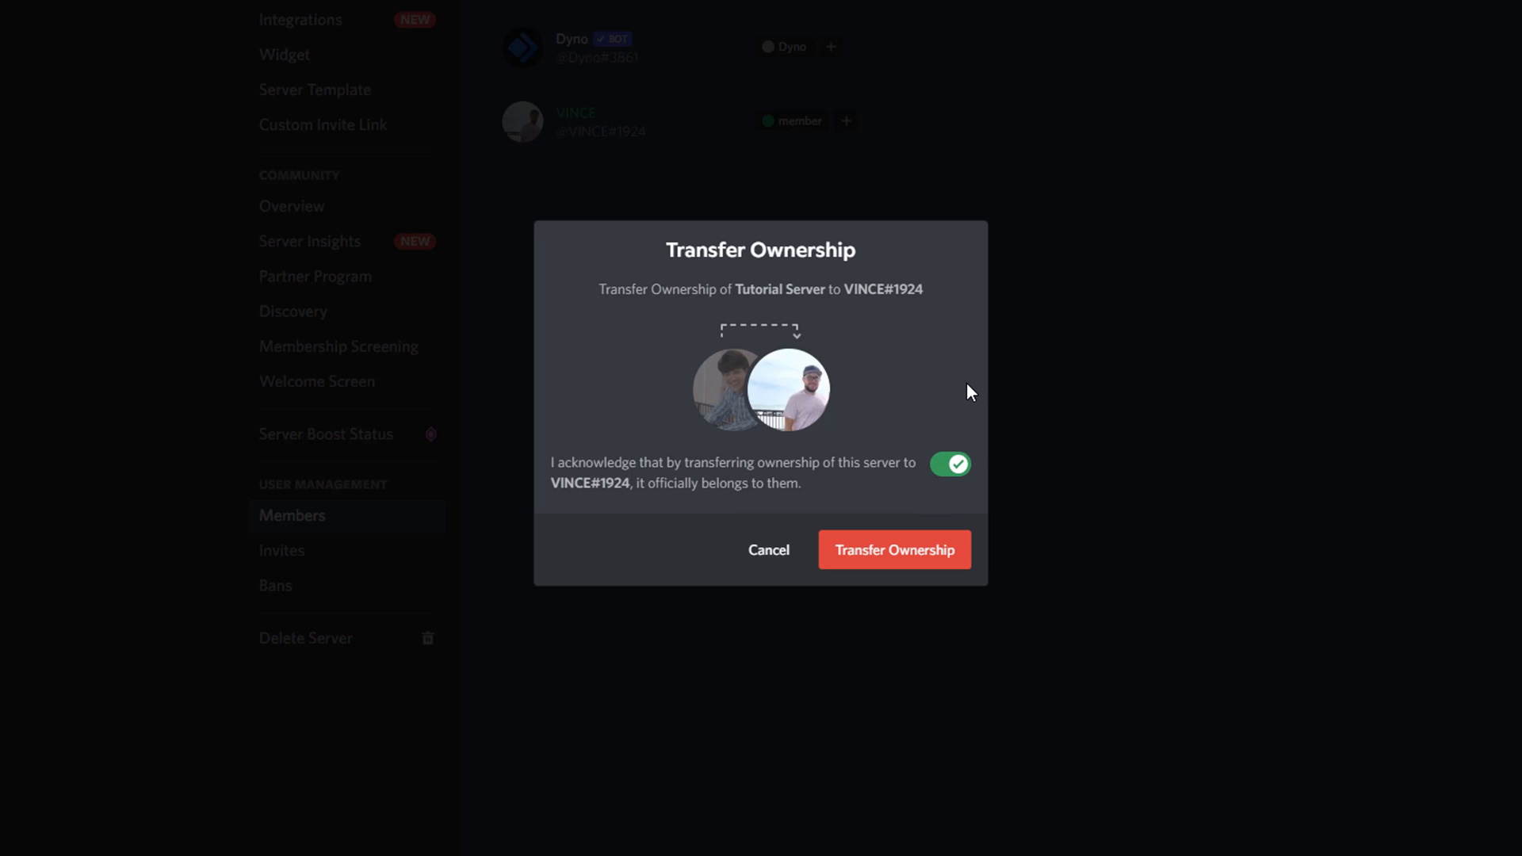
mouse_move(965, 397)
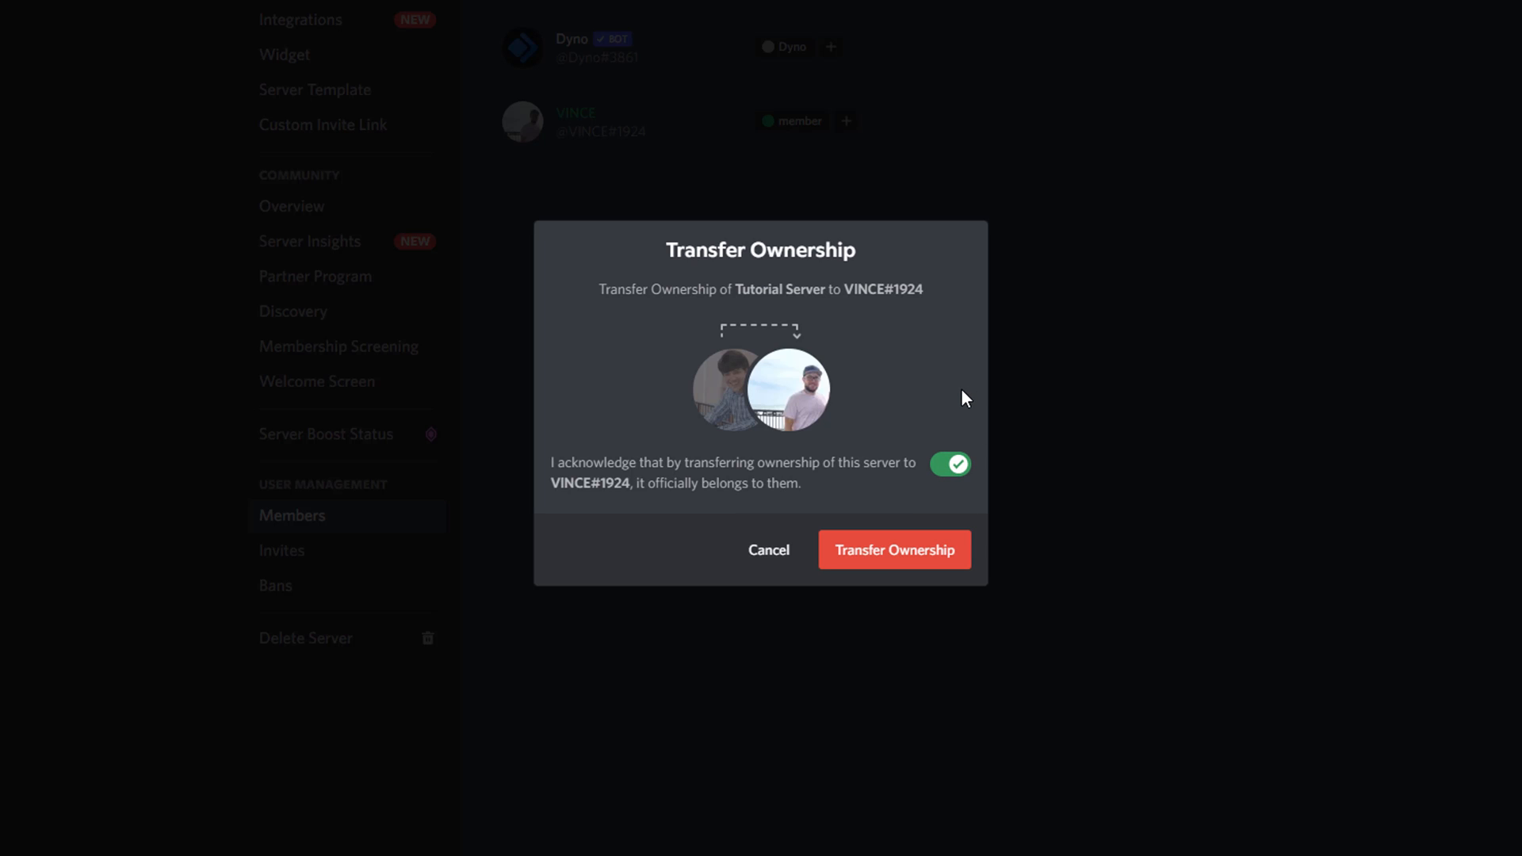
mouse_move(961, 399)
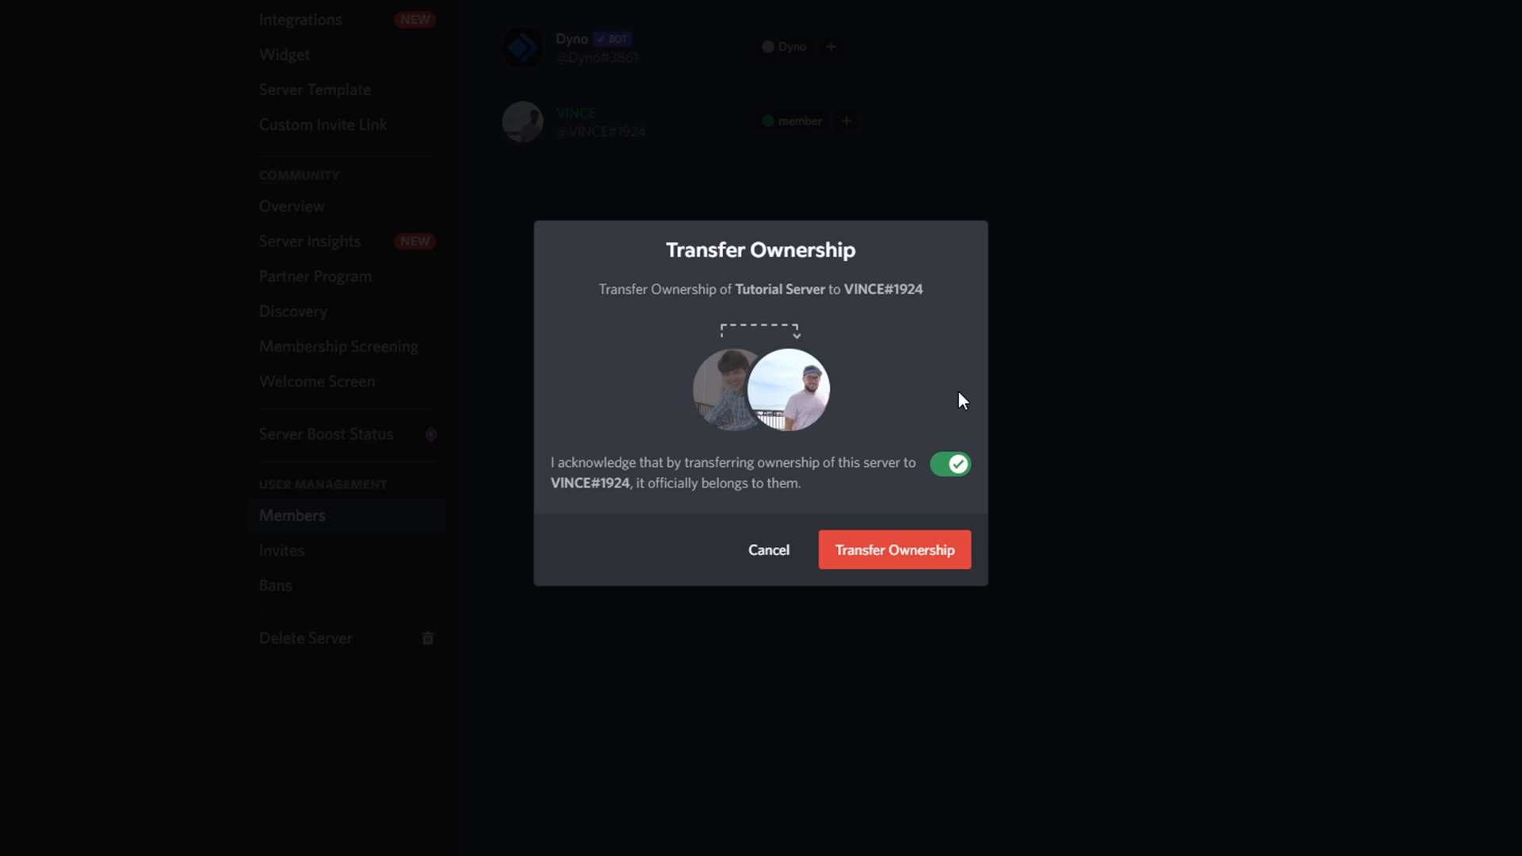
mouse_move(958, 406)
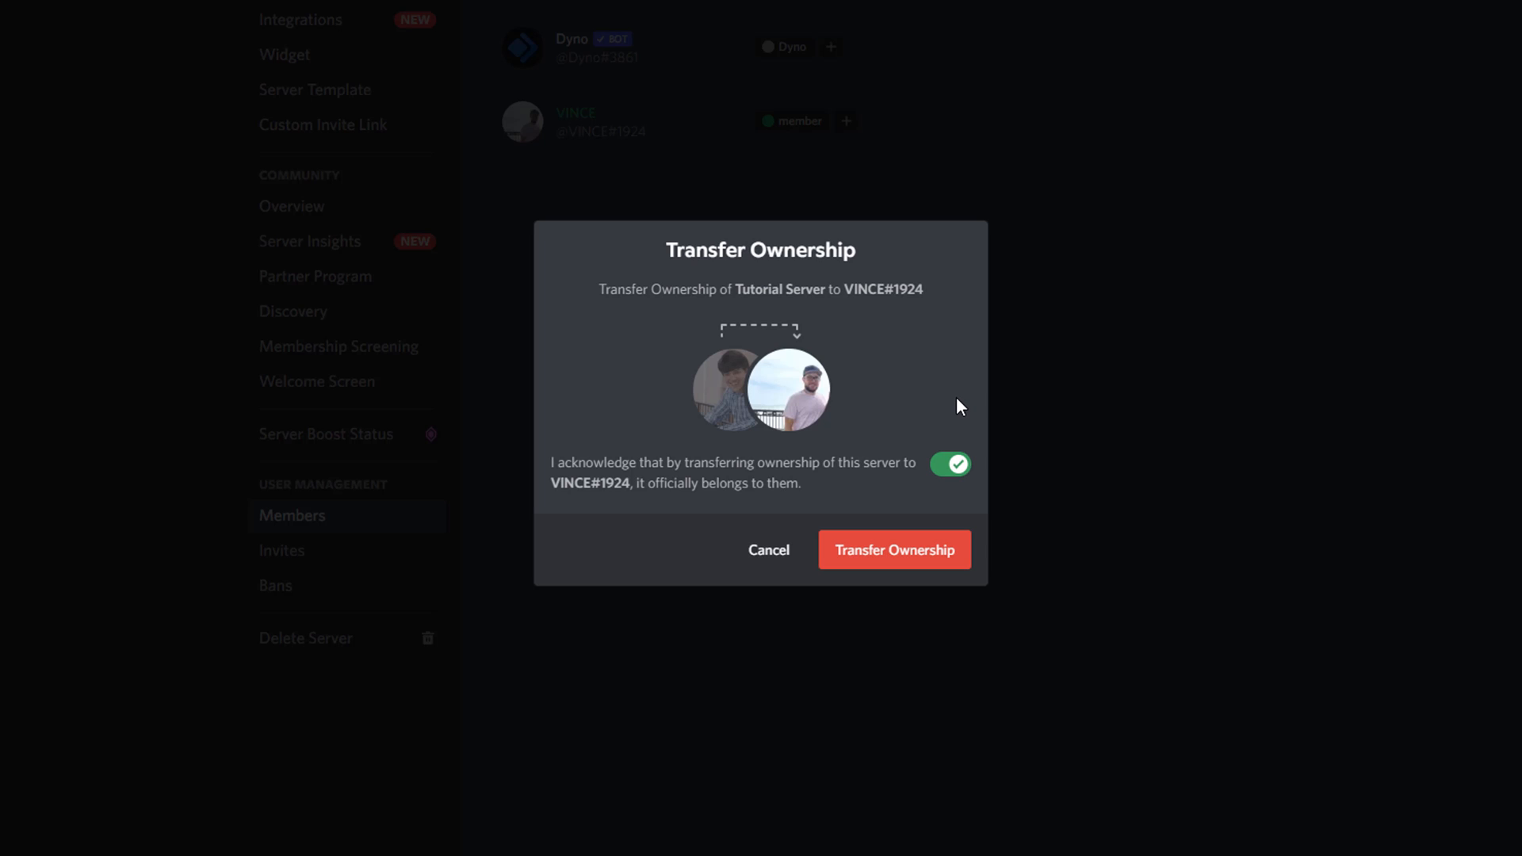
mouse_move(937, 421)
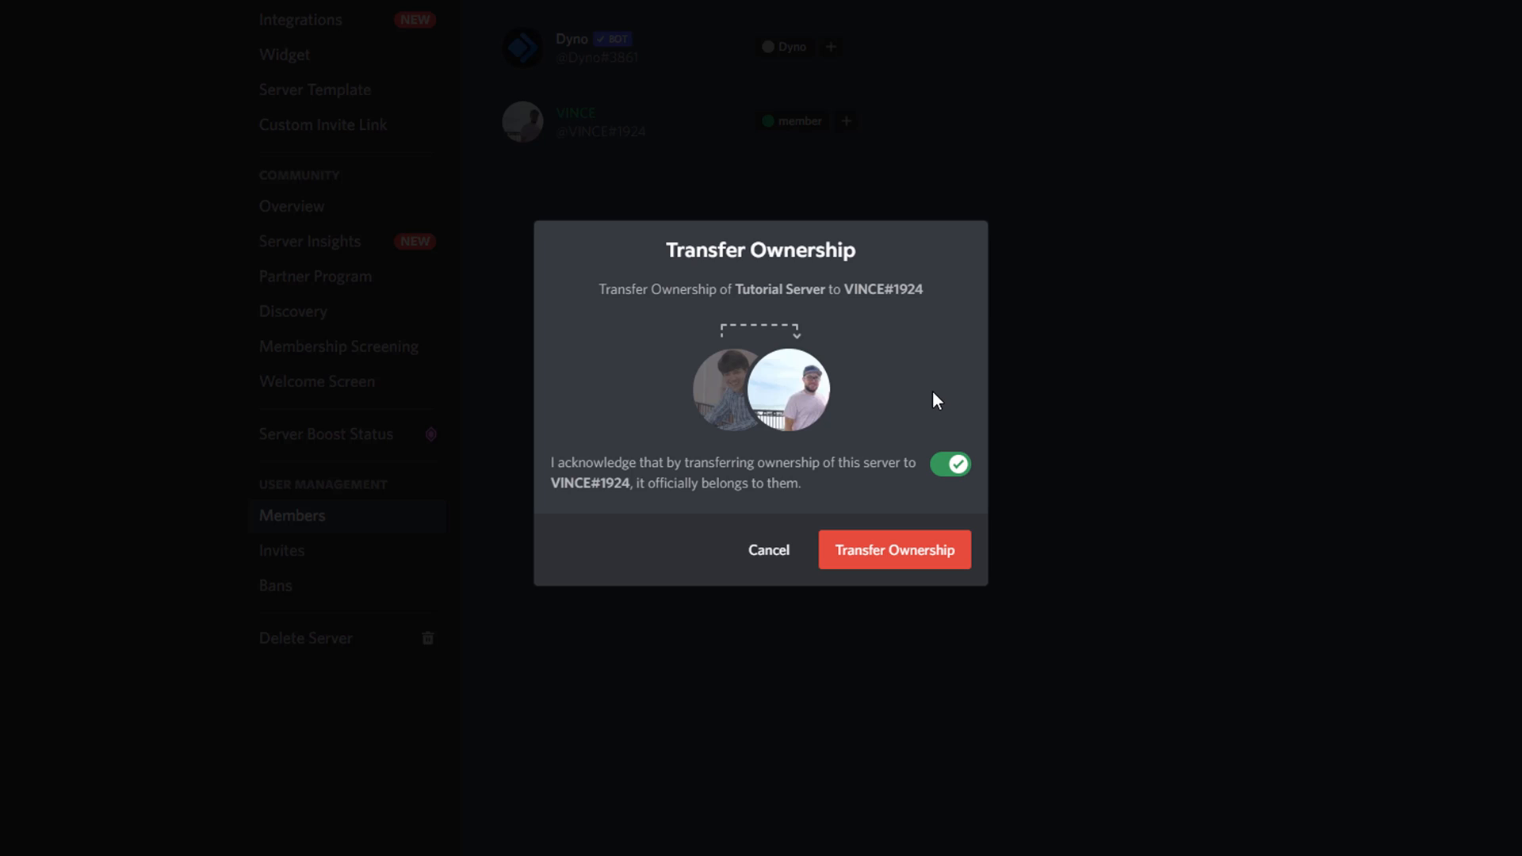
mouse_move(919, 435)
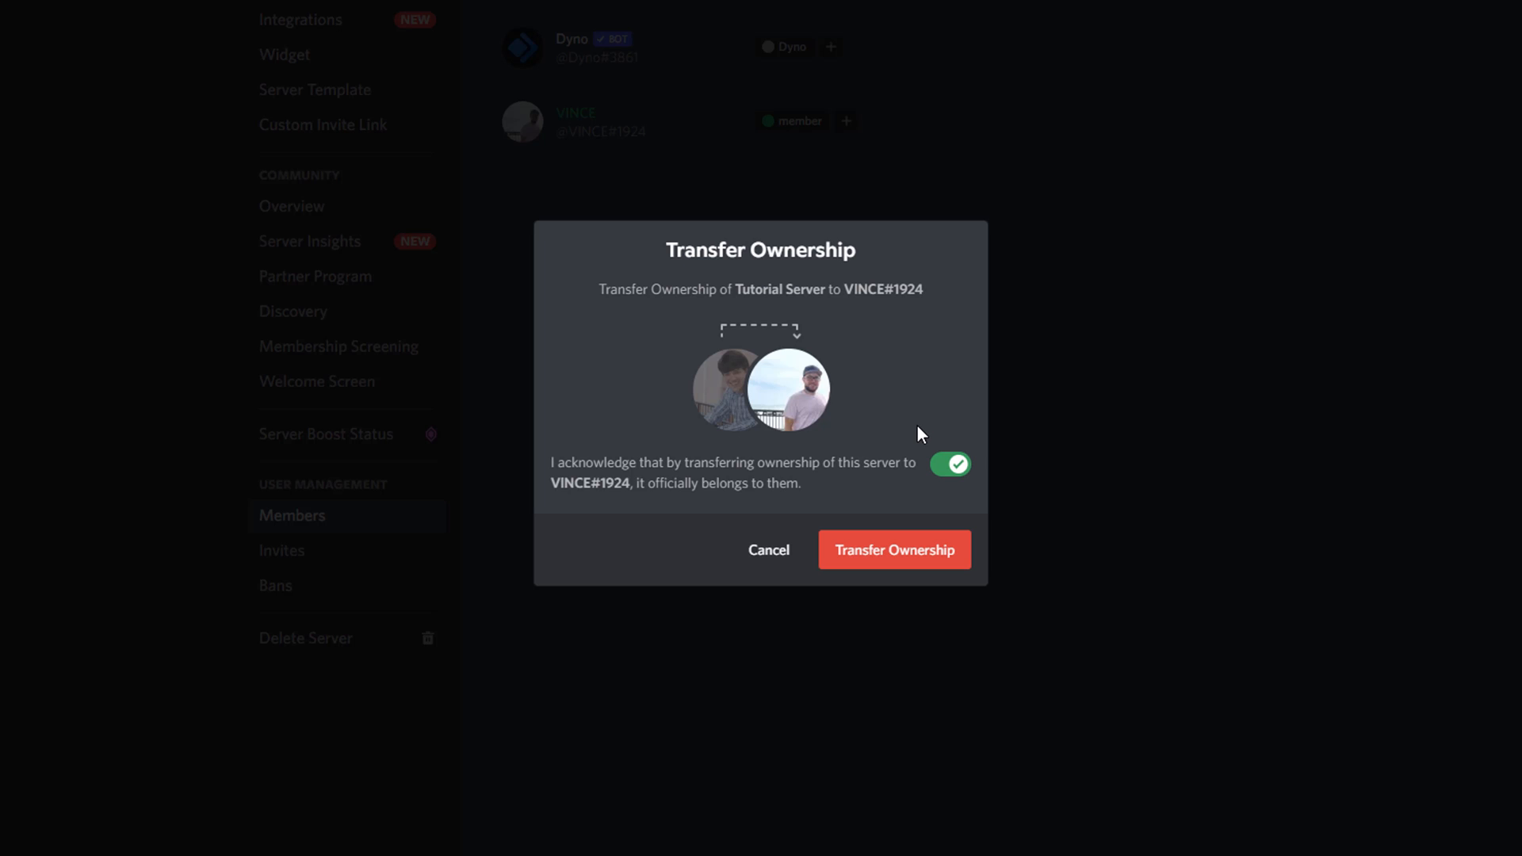
mouse_move(893, 550)
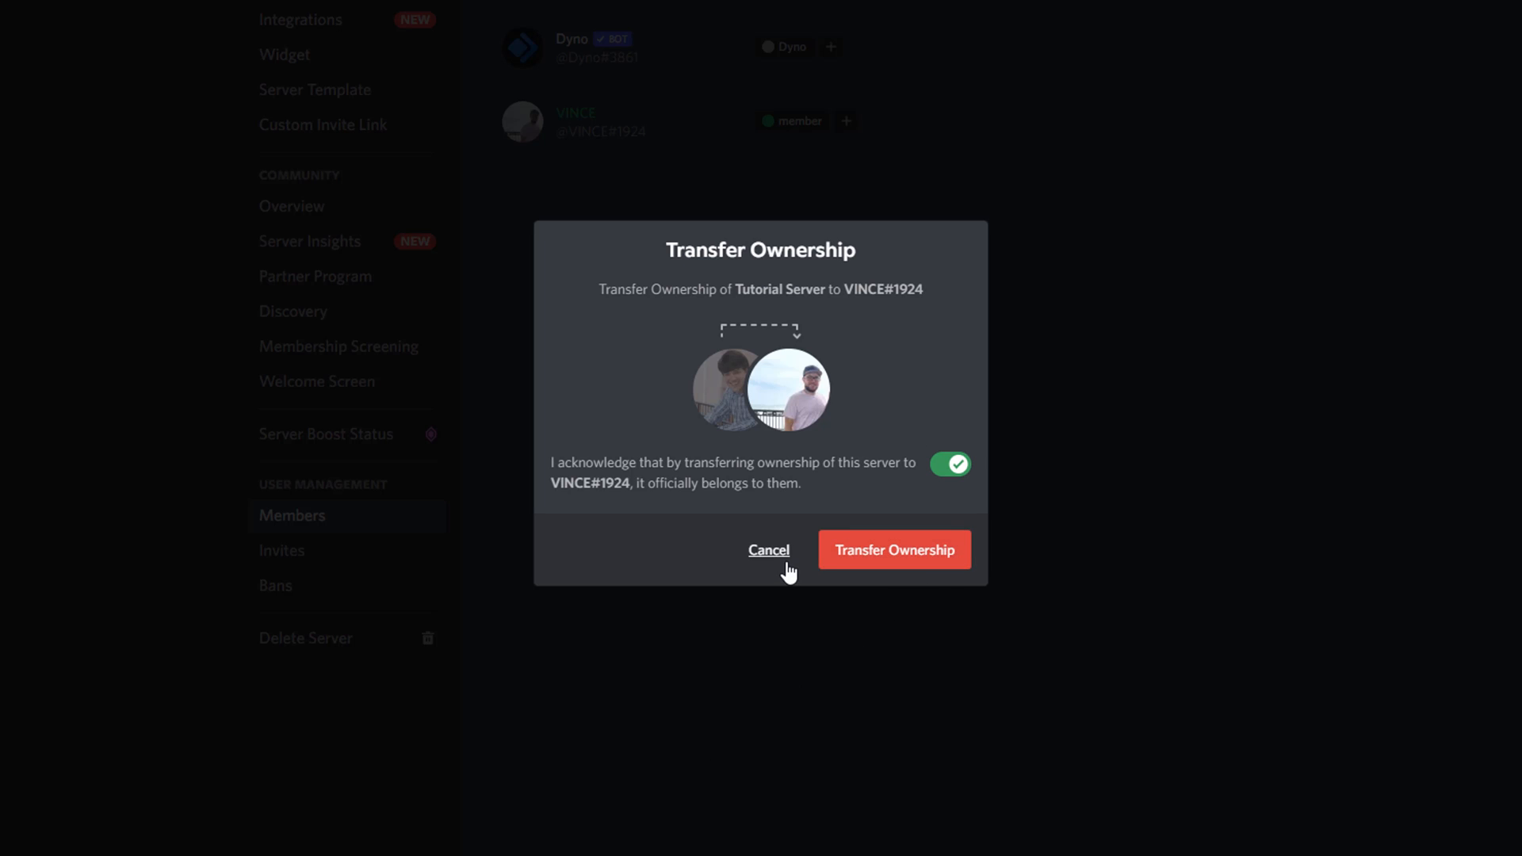
- Cancel the Transfer Ownership dialog, leaving Dusty as owner
click(768, 550)
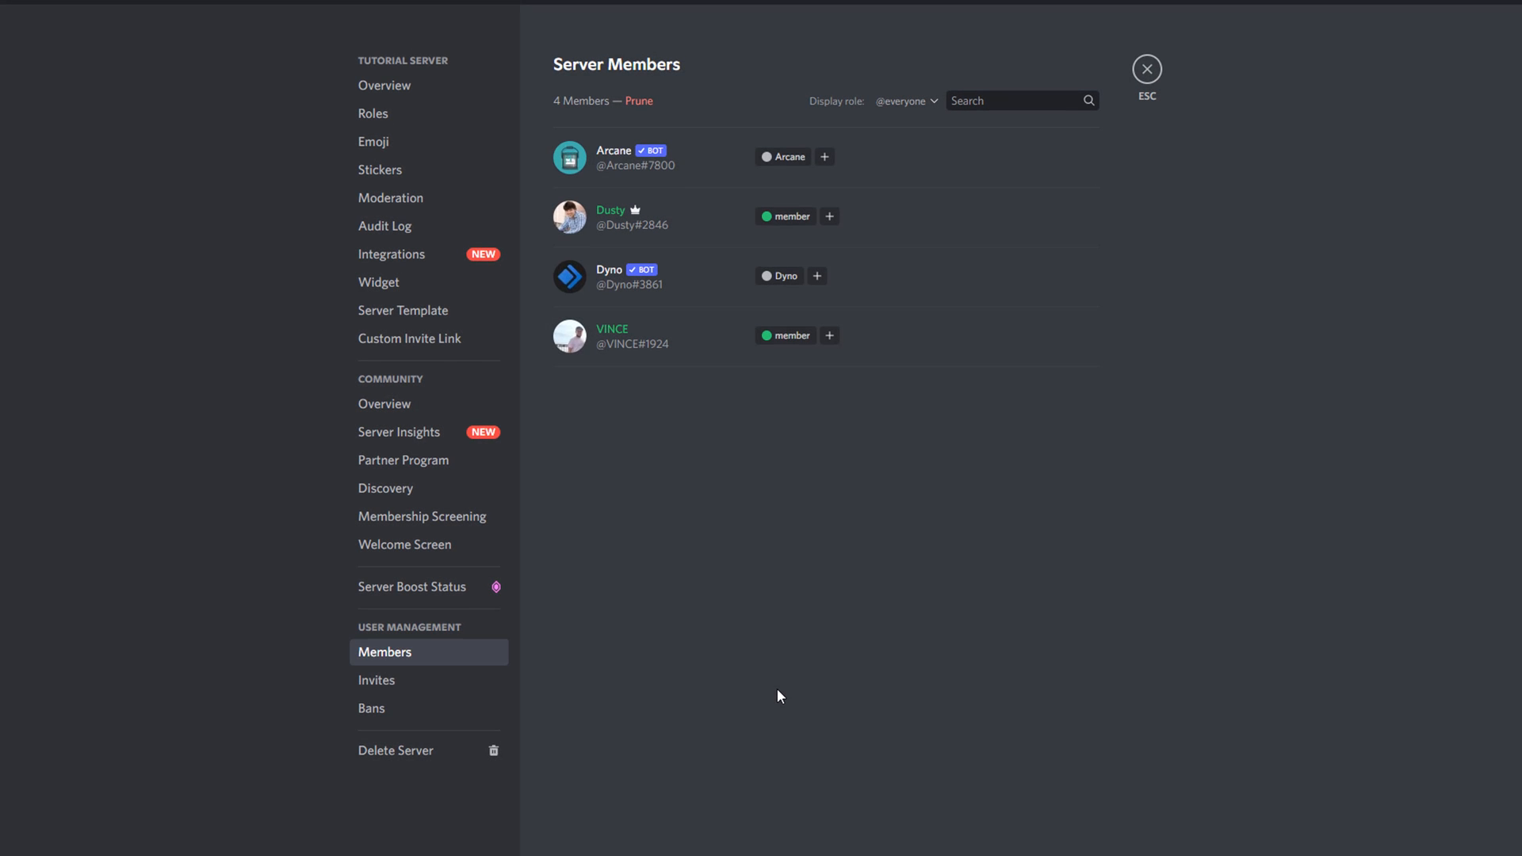
mouse_move(775, 702)
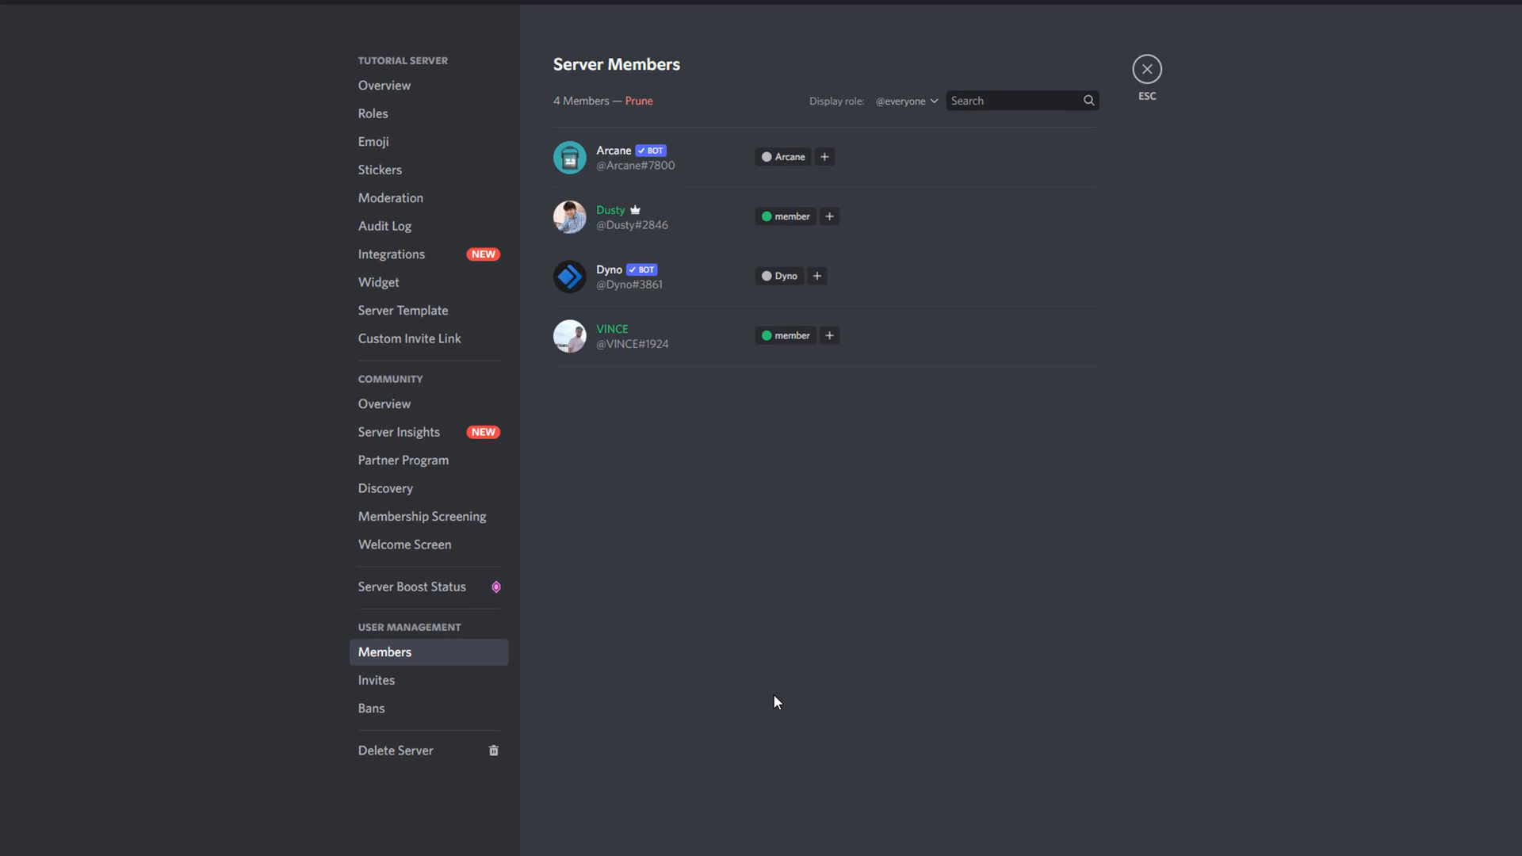
mouse_move(762, 698)
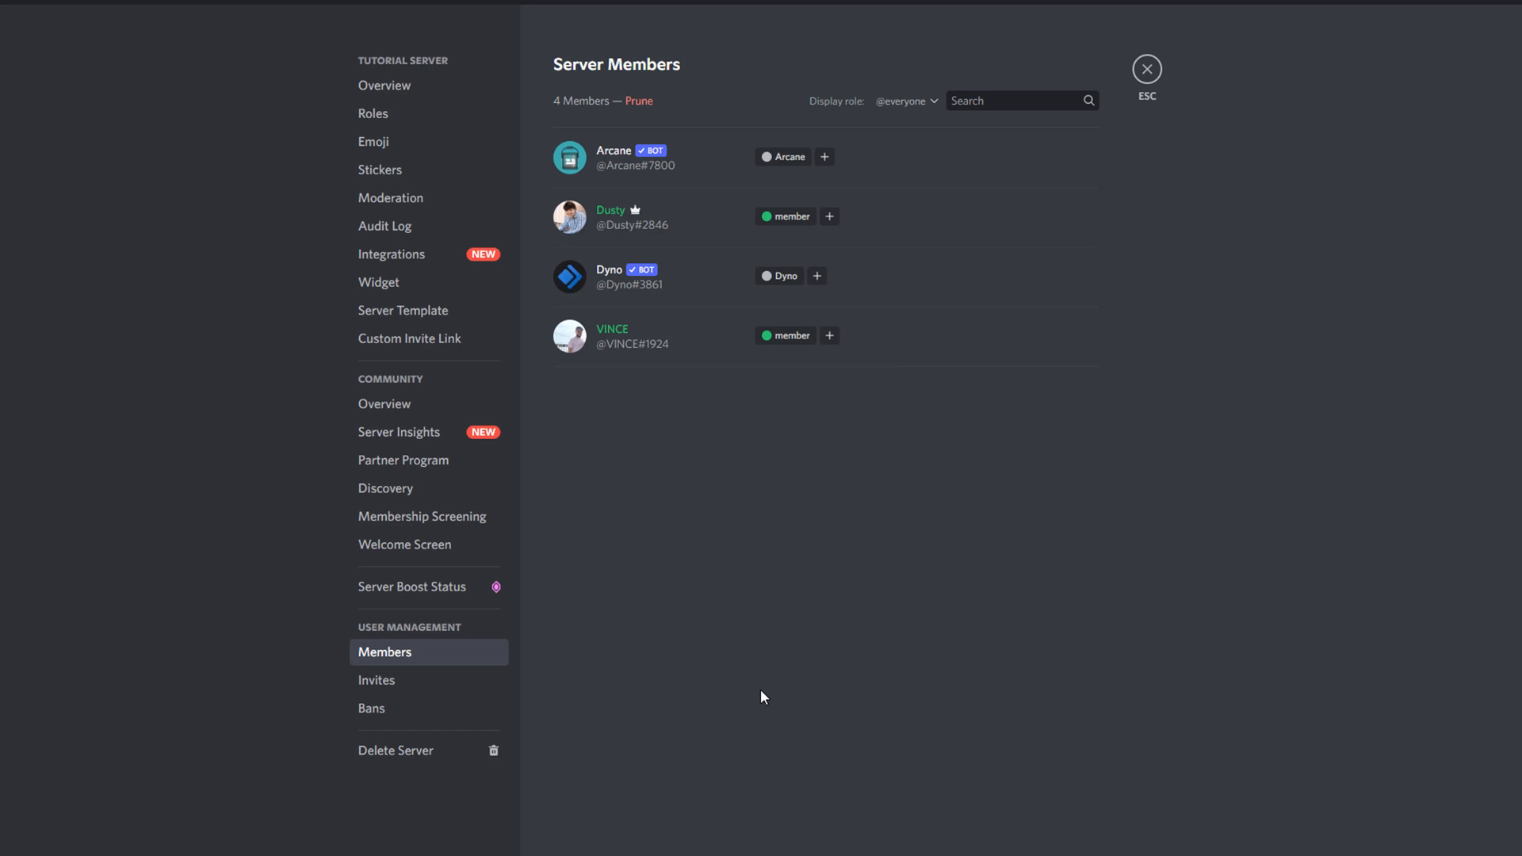
mouse_move(756, 689)
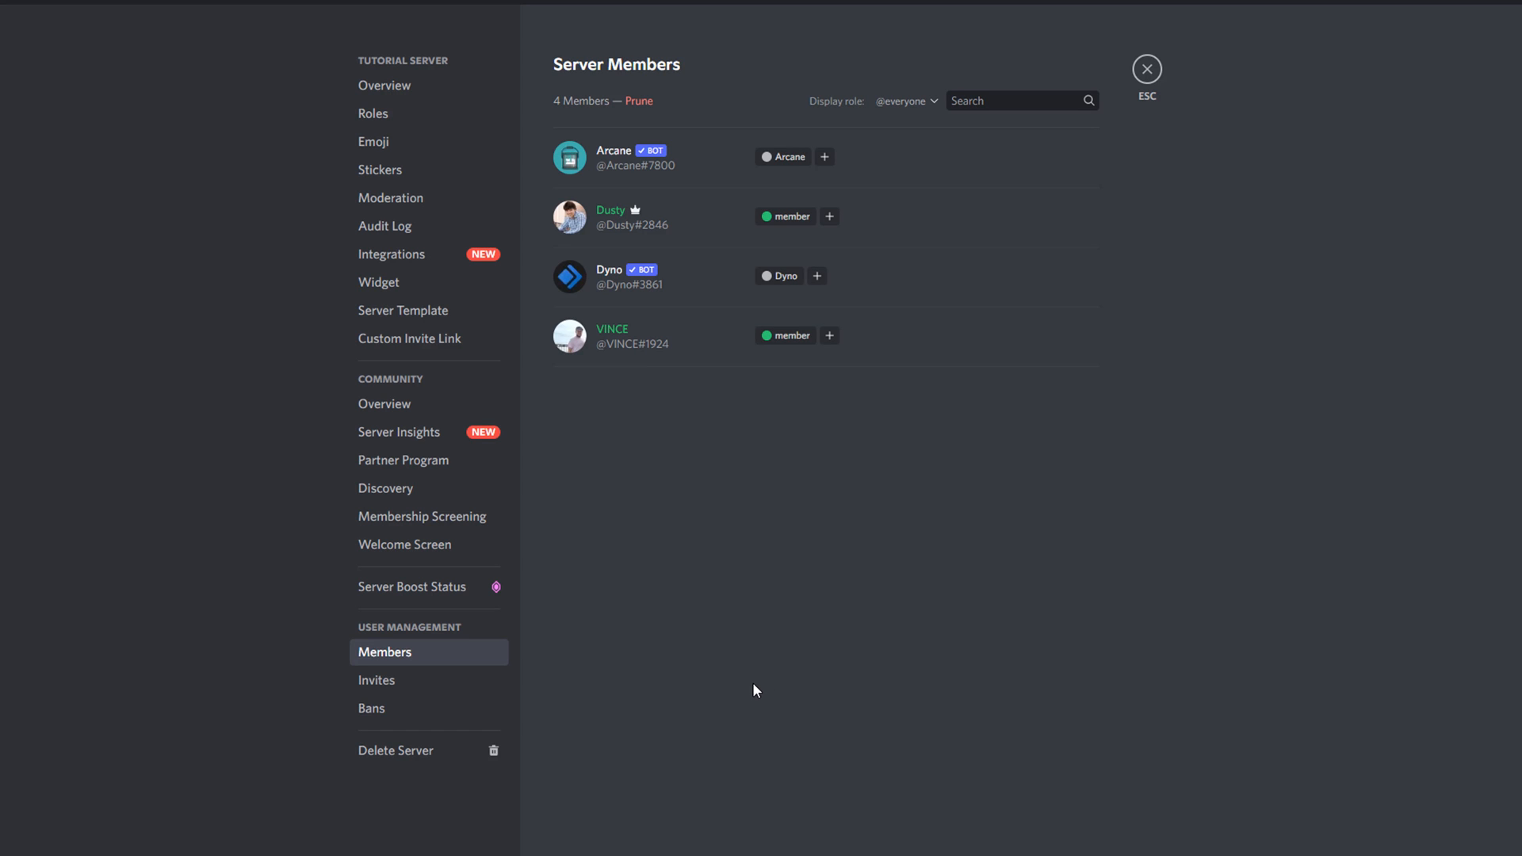
mouse_move(626, 656)
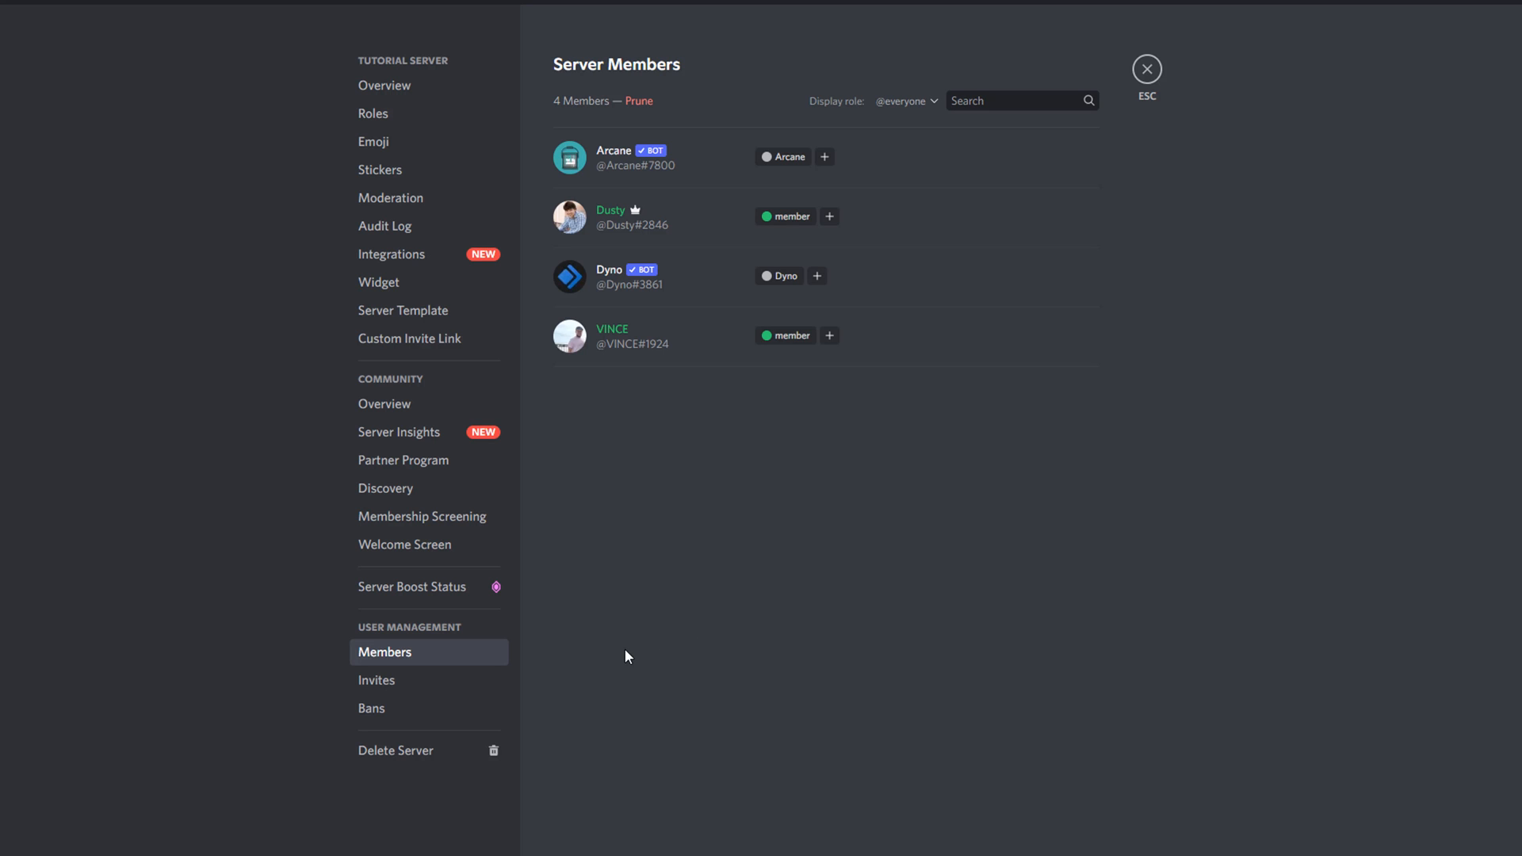
mouse_move(607, 644)
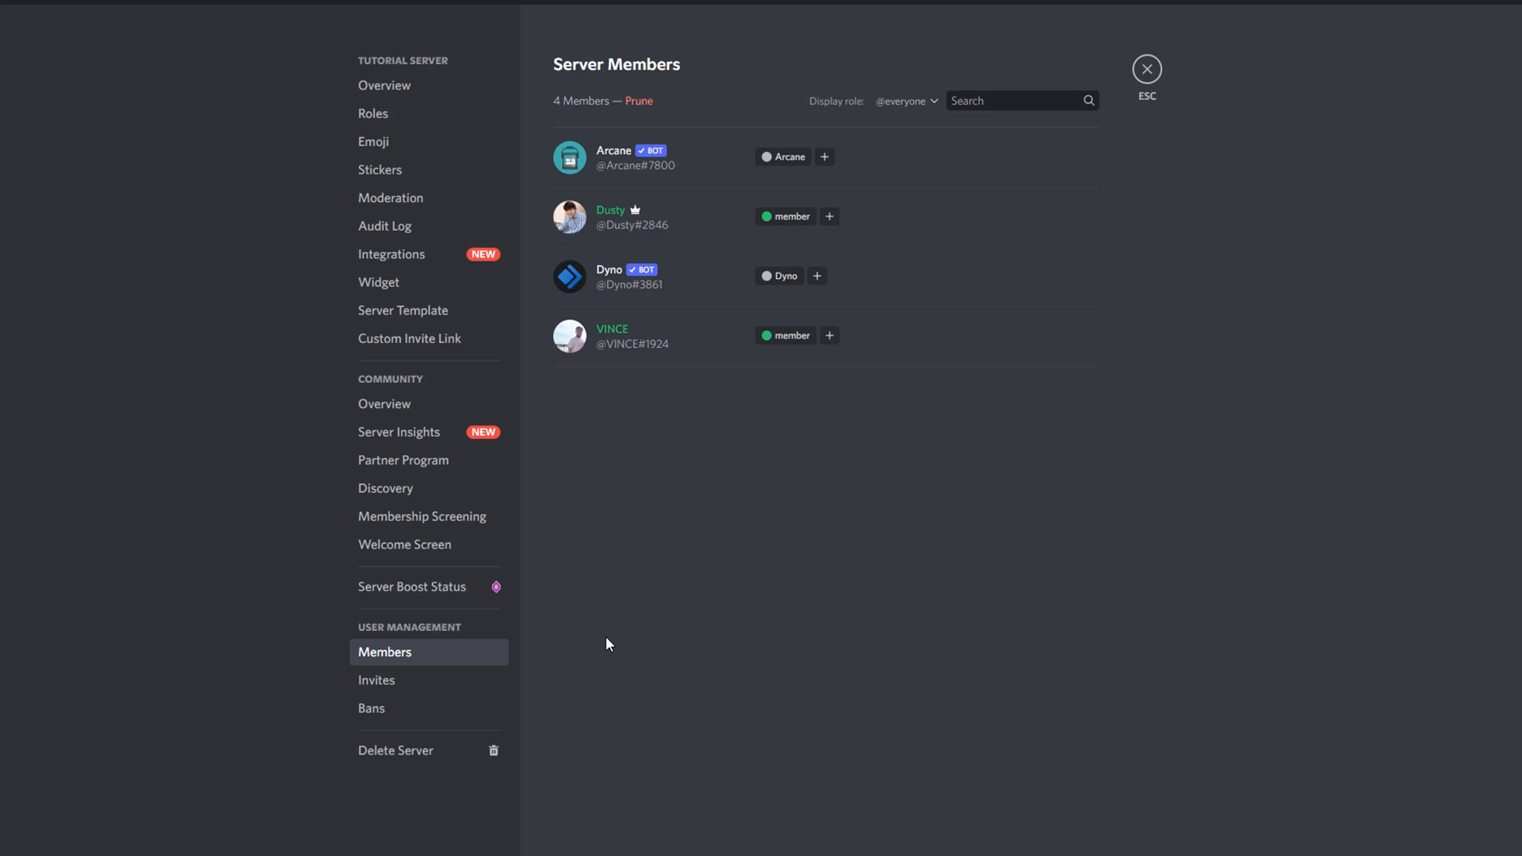